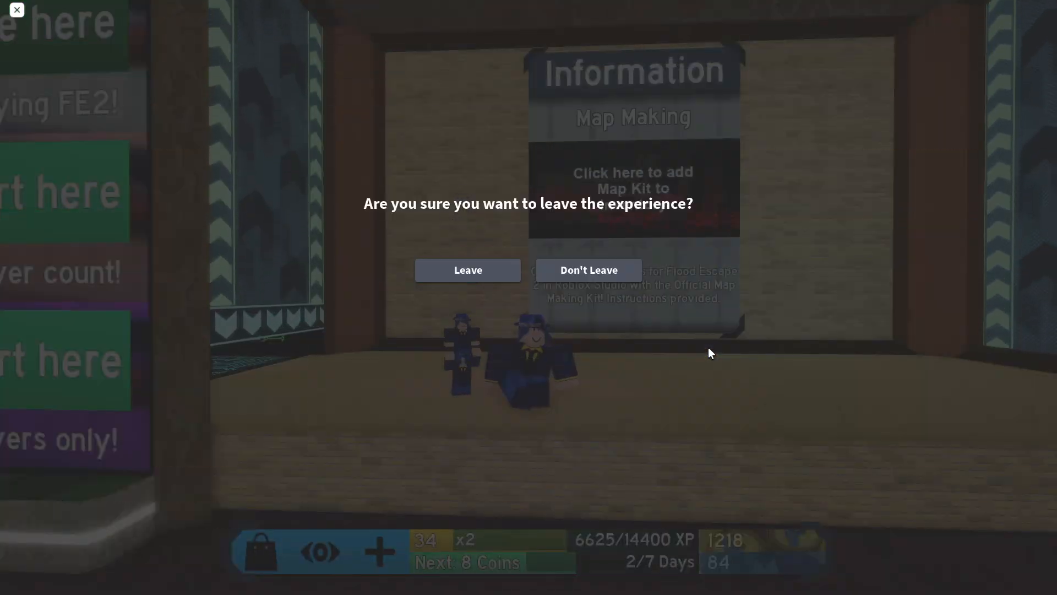
- Leave the Flood Escape 2 experience and bring up the Roblox Player shortcut's context menu on the desktop
{"action": "left_click", "coordinate": [467, 270]}
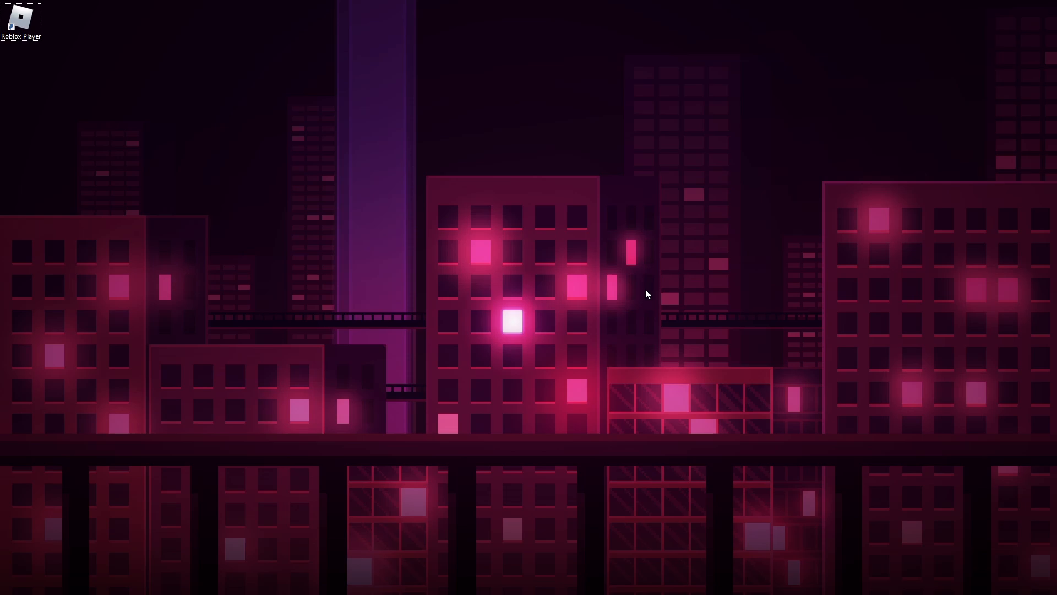
{"action": "mouse_move", "coordinate": [73, 64]}
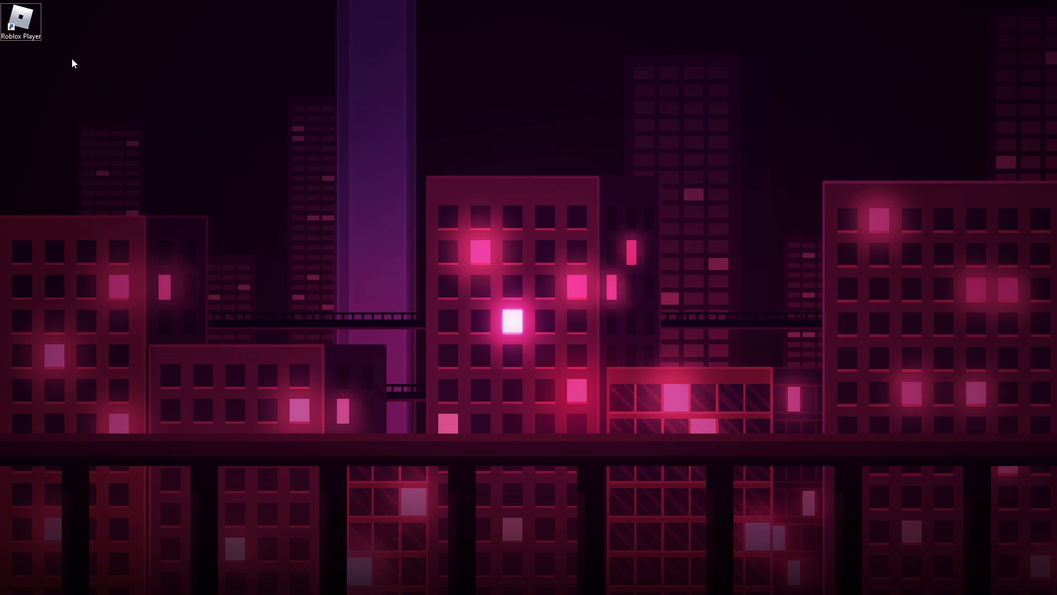
{"action": "mouse_move", "coordinate": [27, 38]}
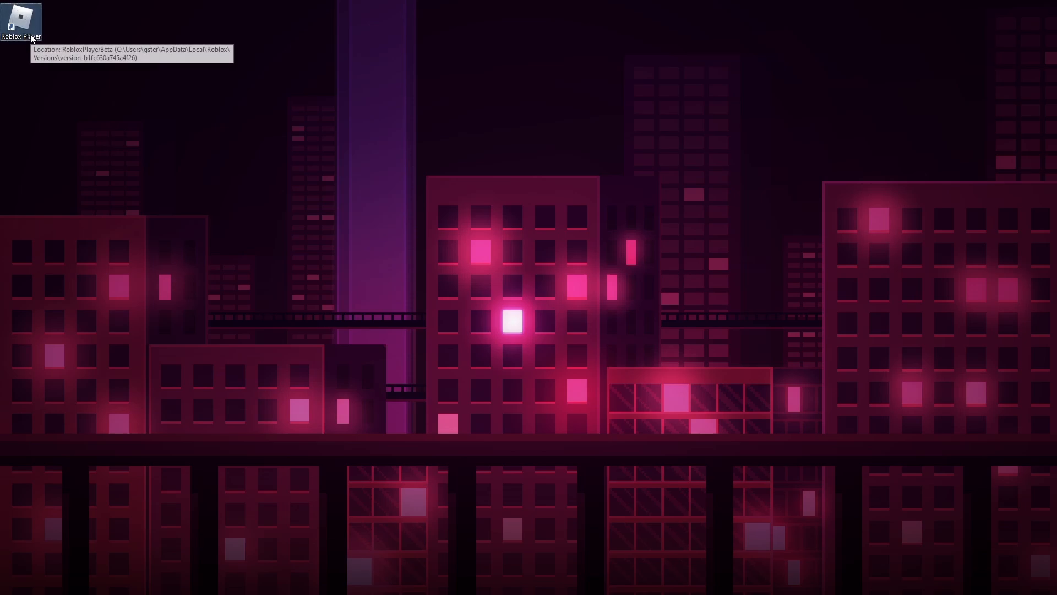
{"action": "right_click", "coordinate": [19, 20]}
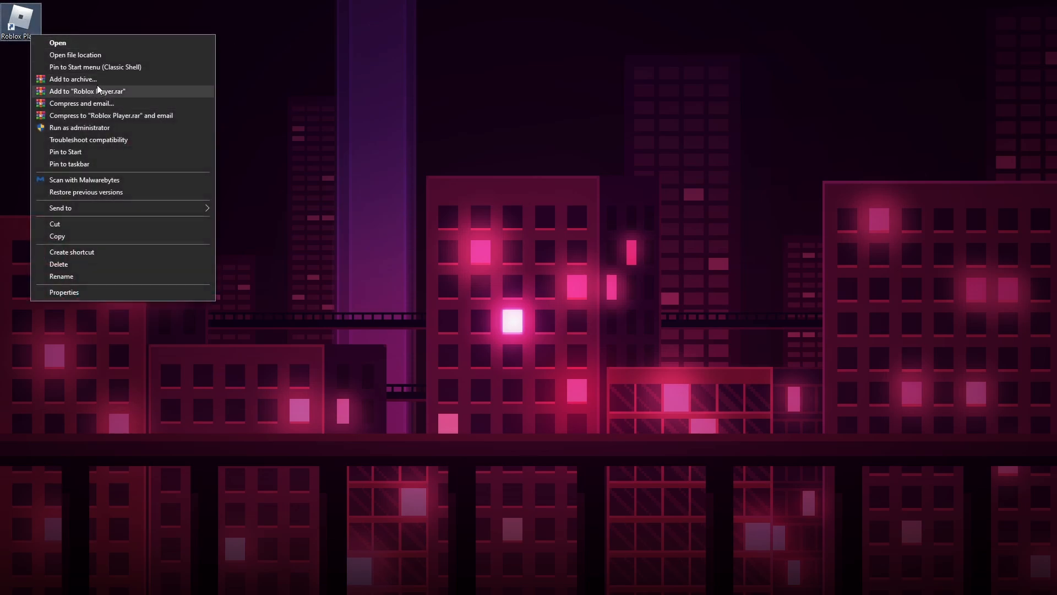
{"action": "left_click", "coordinate": [76, 55]}
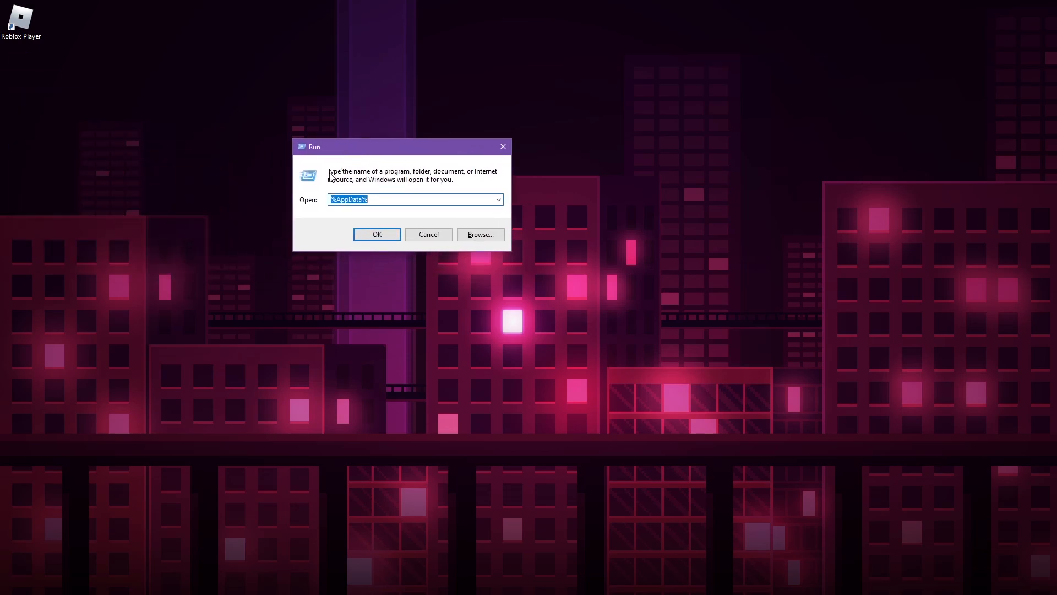
{"action": "mouse_move", "coordinate": [351, 149]}
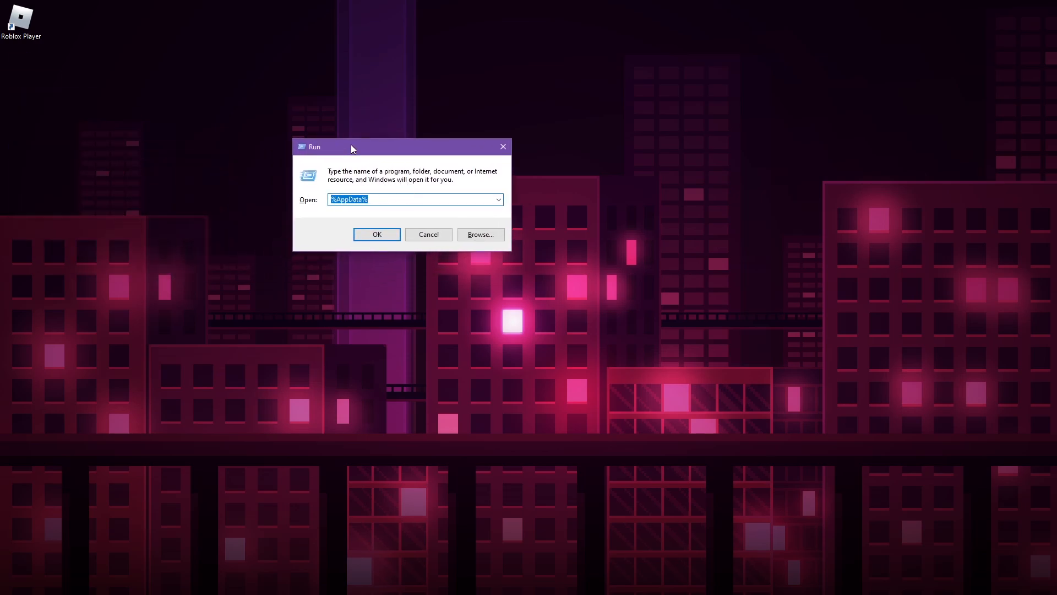
- Enter %AppData% in the Run dialog and submit it to reach the AppData Roaming folder
{"action": "type", "text": "%"}
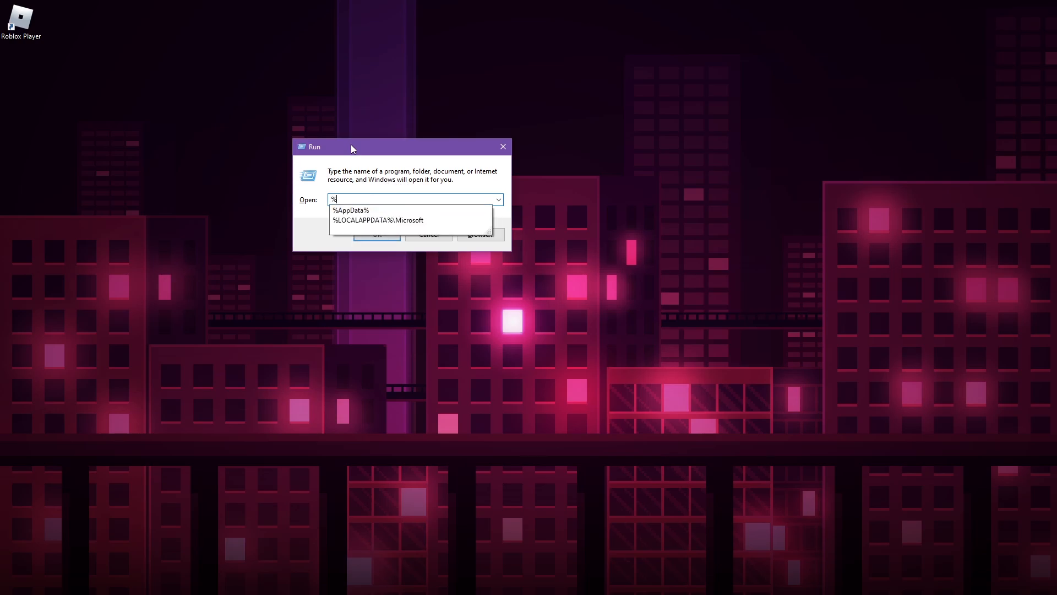
{"action": "type", "text": "App"}
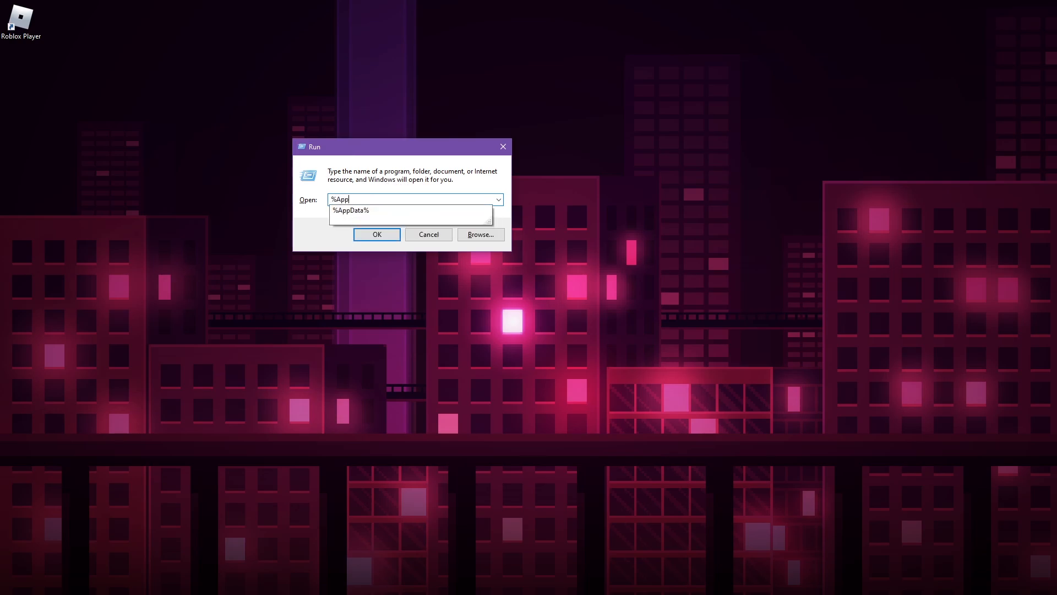
{"action": "type", "text": "D"}
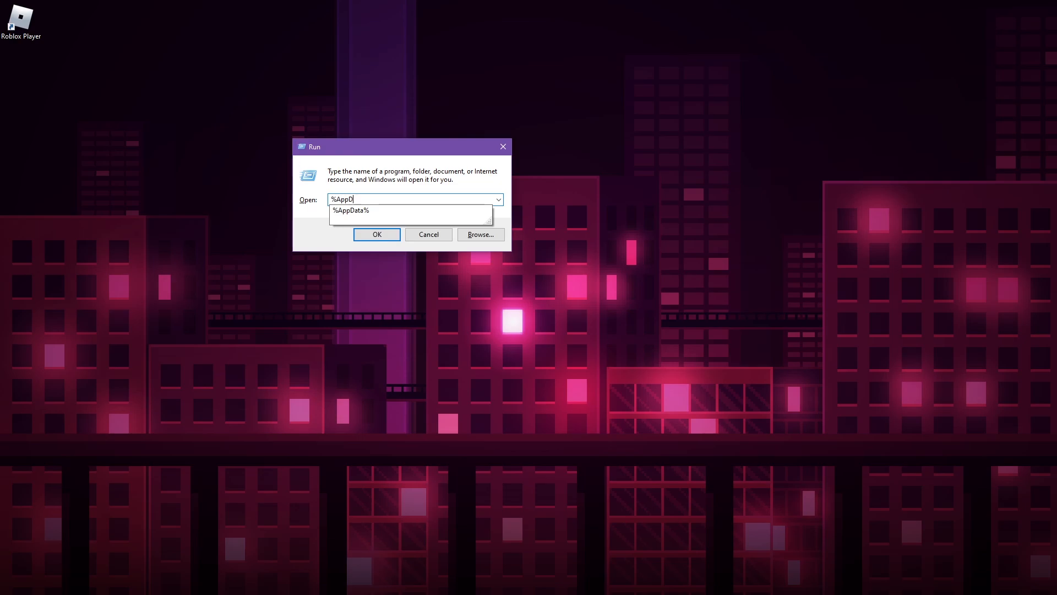
{"action": "type", "text": "ata%"}
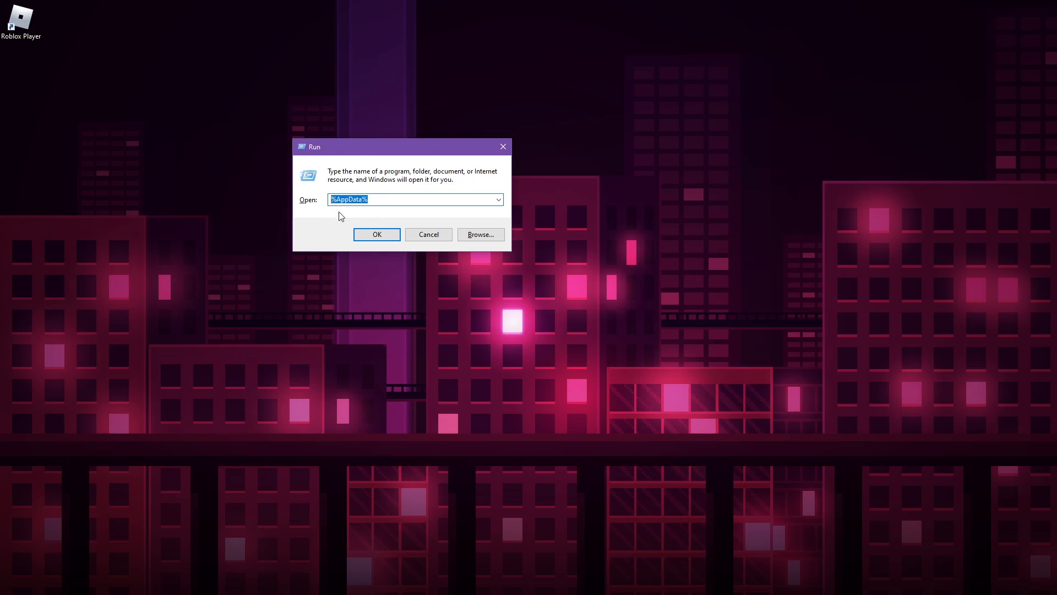
{"action": "left_click", "coordinate": [377, 233]}
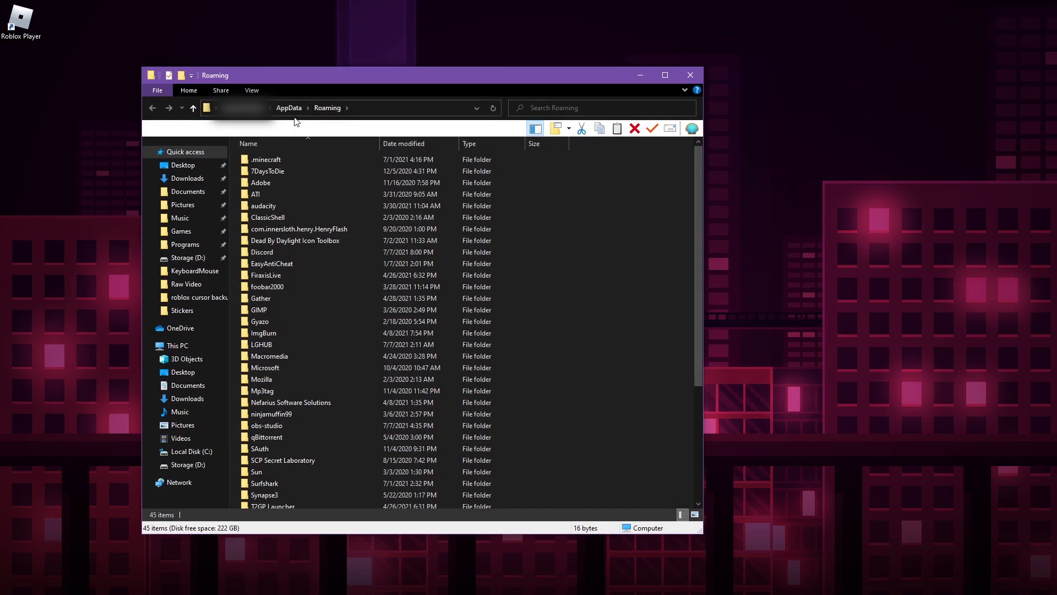
{"action": "mouse_move", "coordinate": [191, 108]}
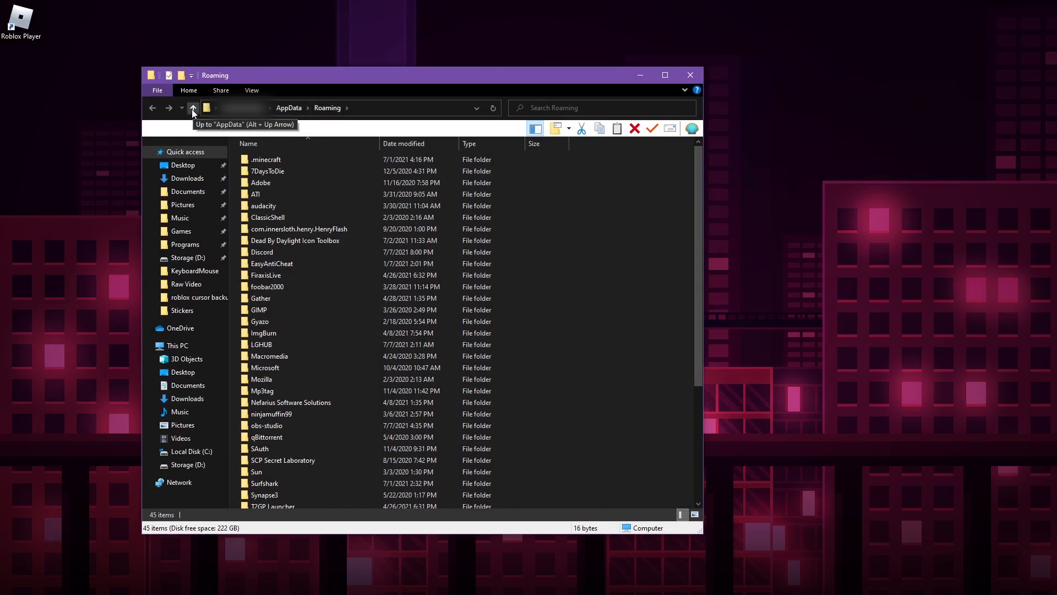
- Navigate from Roaming up to AppData, then into Local > Roblox > Versions
{"action": "left_click", "coordinate": [192, 108]}
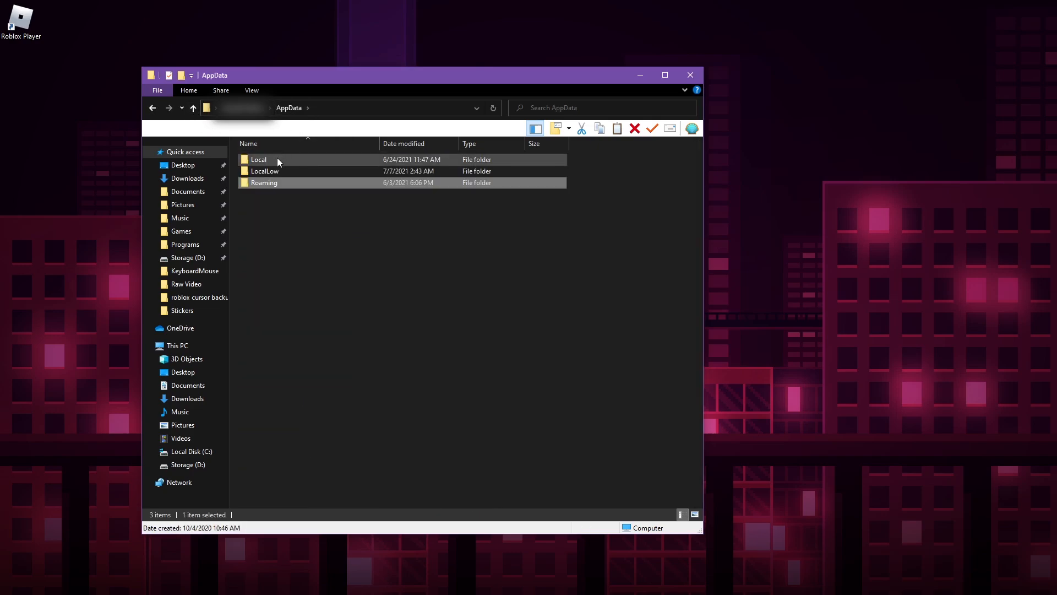
{"action": "double_click", "coordinate": [258, 159]}
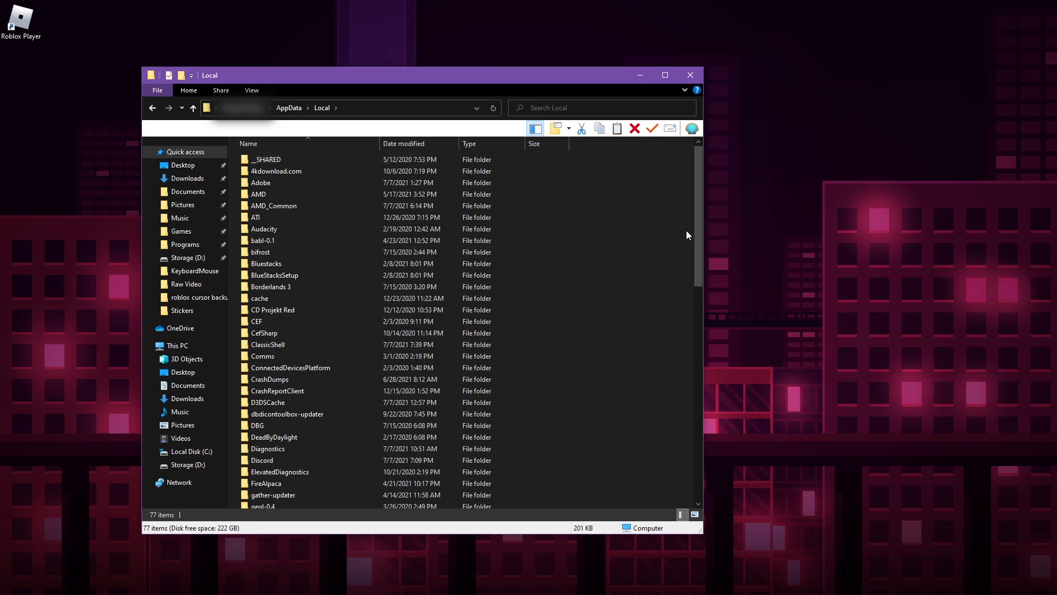
{"action": "scroll", "scroll_direction": "down", "scroll_amount": 3}
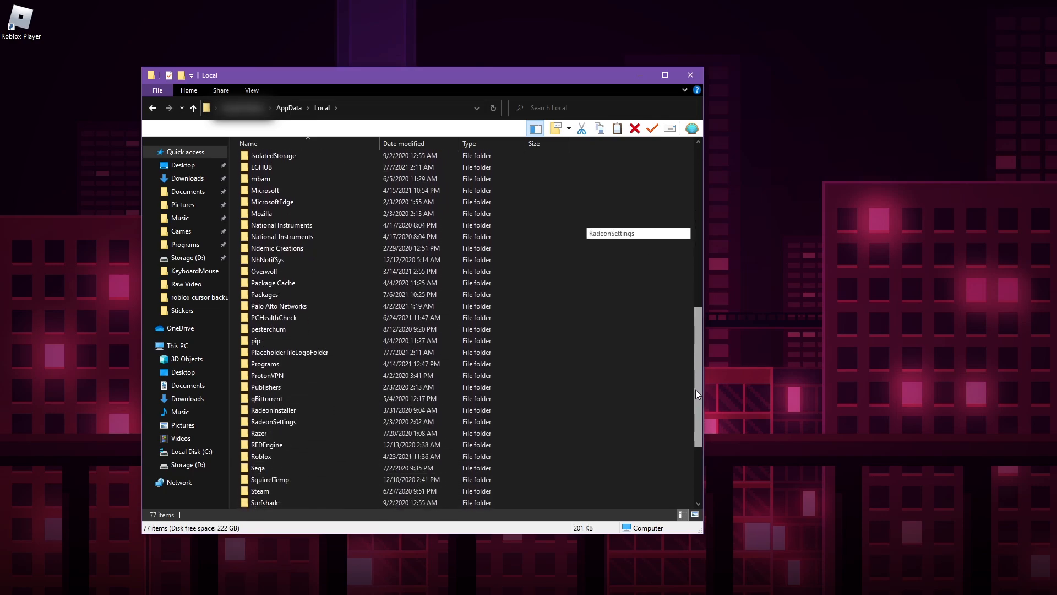
{"action": "double_click", "coordinate": [261, 456]}
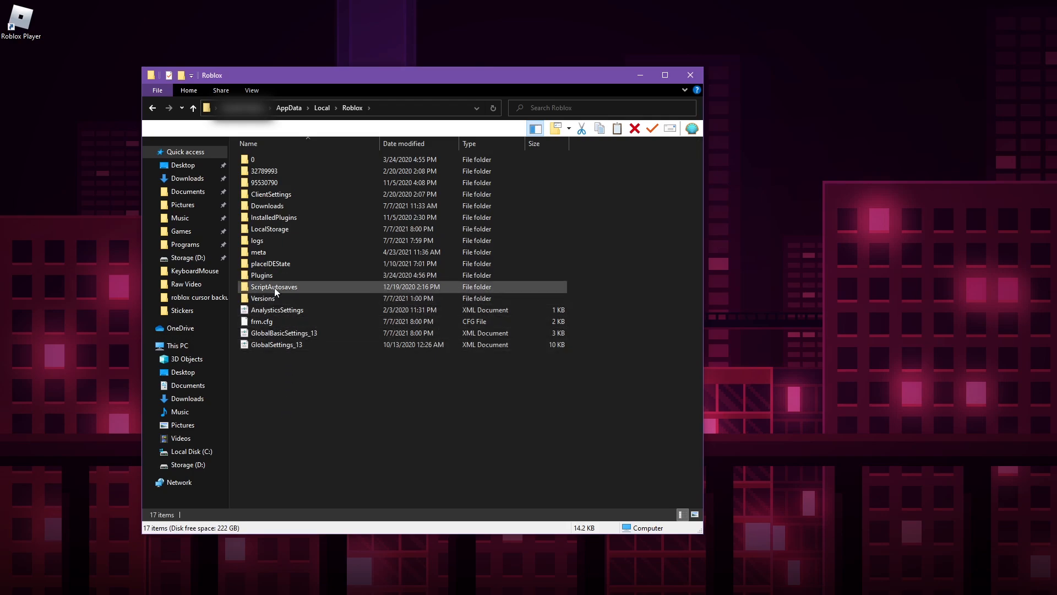
{"action": "double_click", "coordinate": [263, 298]}
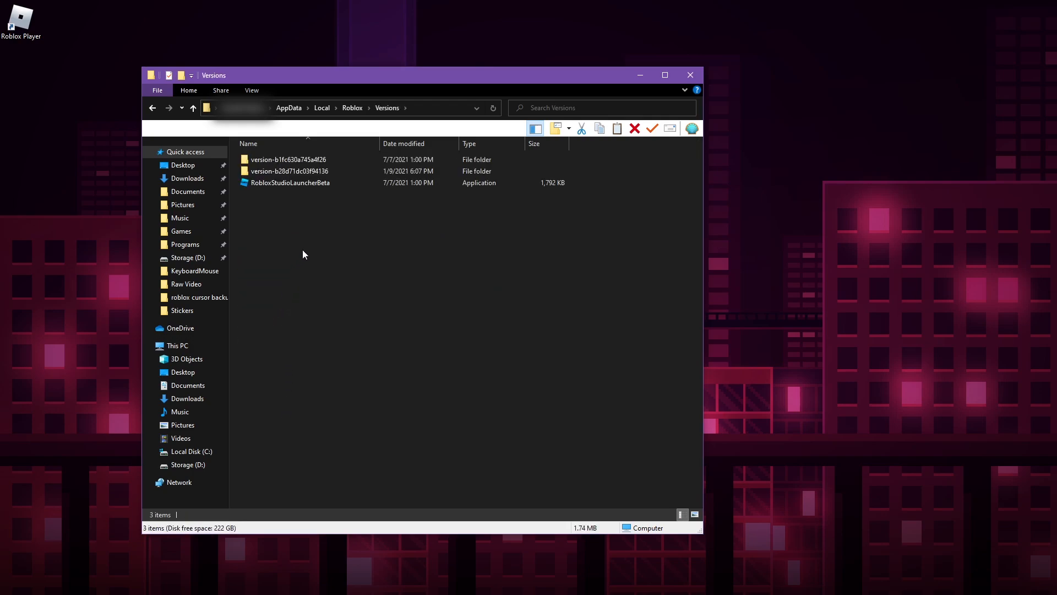
{"action": "mouse_move", "coordinate": [583, 173]}
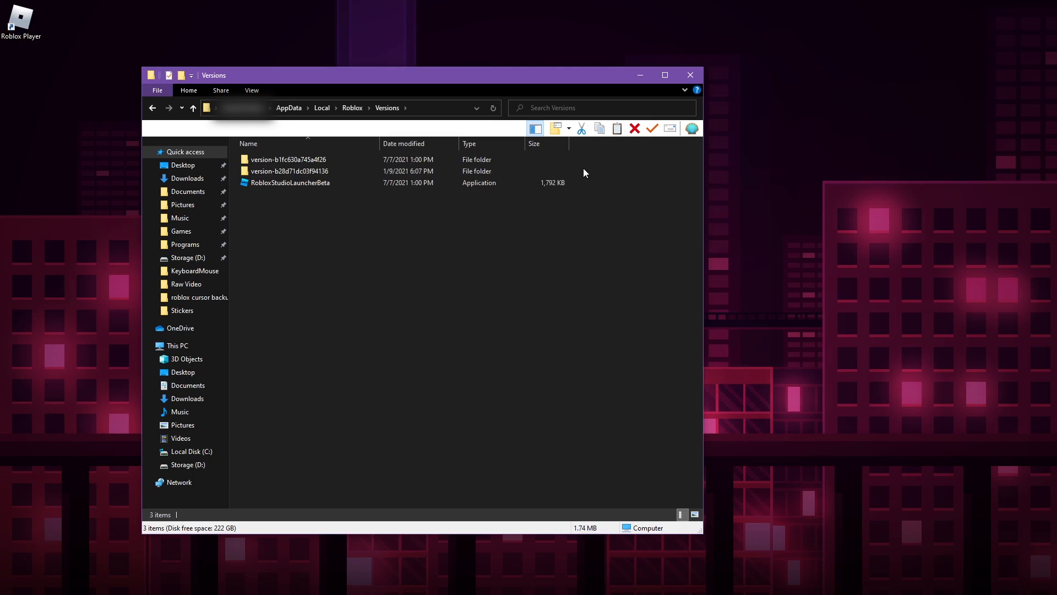
- Sort Versions by date modified and enter the newest version-b1fc630a745a4f26 folder
{"action": "left_click", "coordinate": [290, 183]}
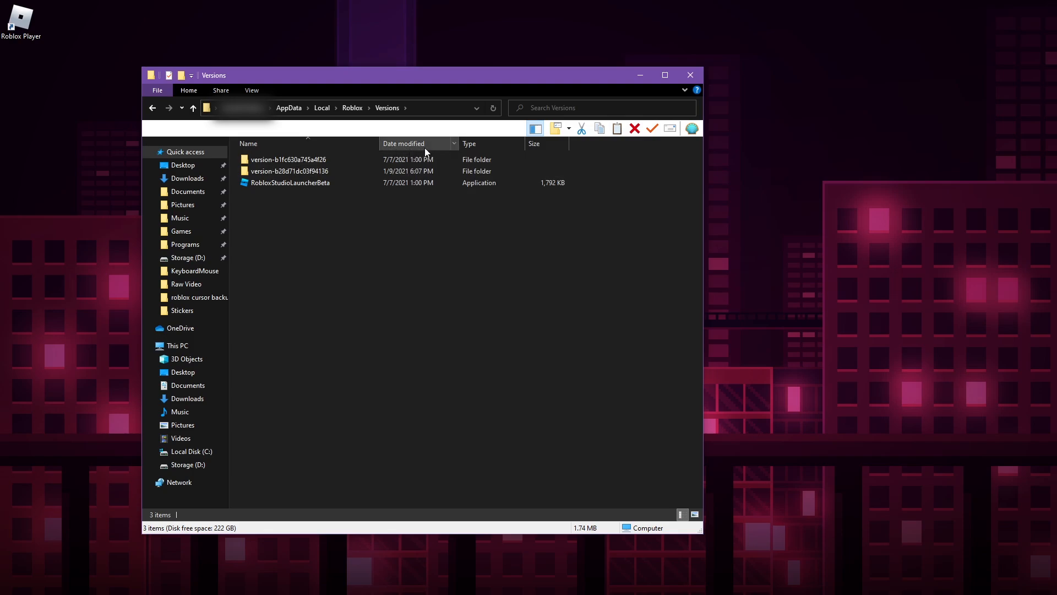
{"action": "left_click", "coordinate": [304, 160]}
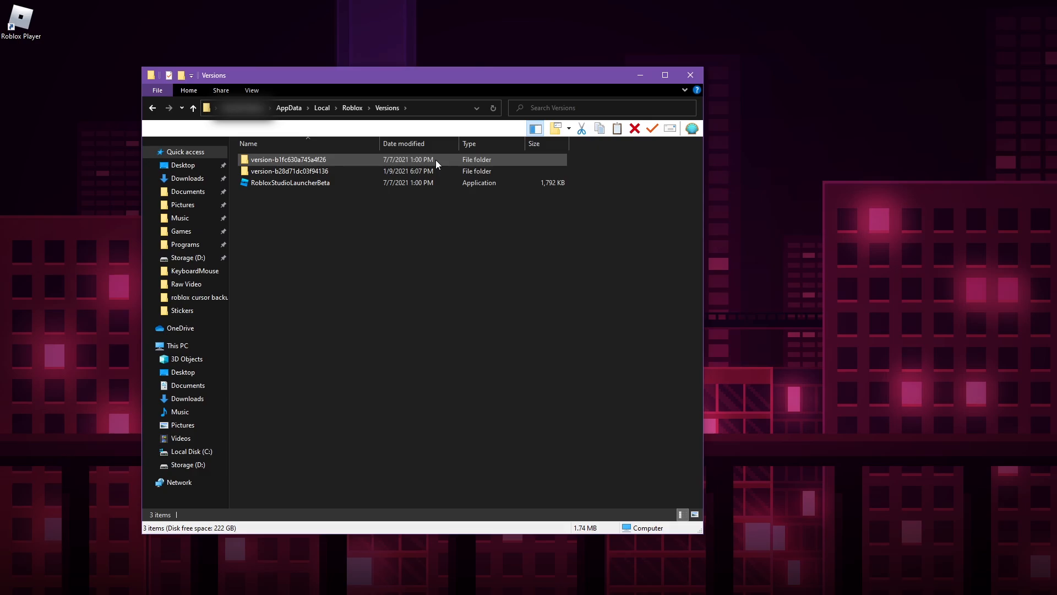
{"action": "double_click", "coordinate": [287, 158]}
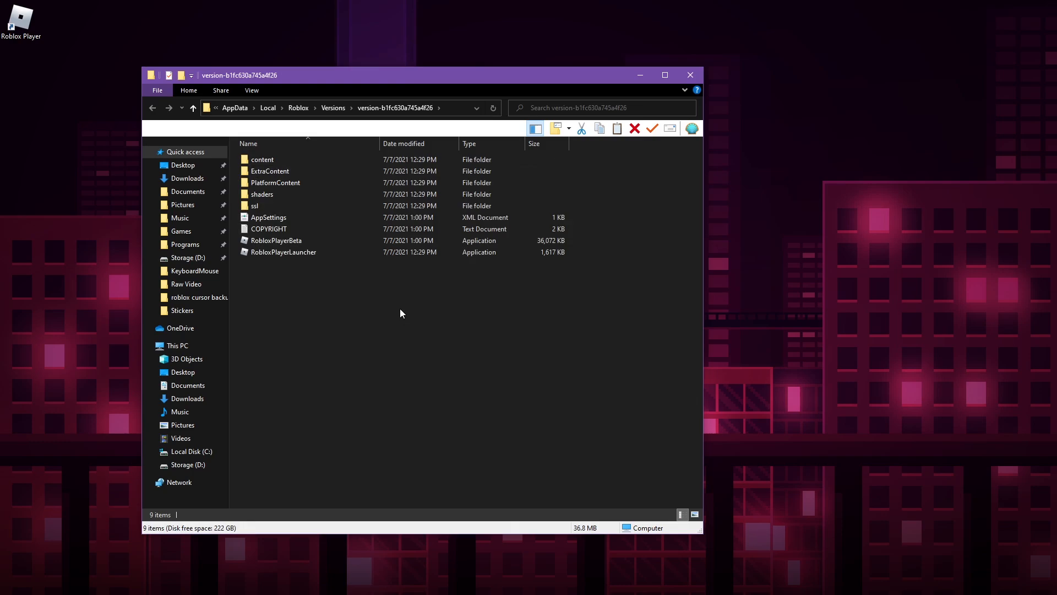
- Navigate into content\textures\Cursors\KeyboardMouse inside the Roblox version folder
{"action": "left_click", "coordinate": [283, 251]}
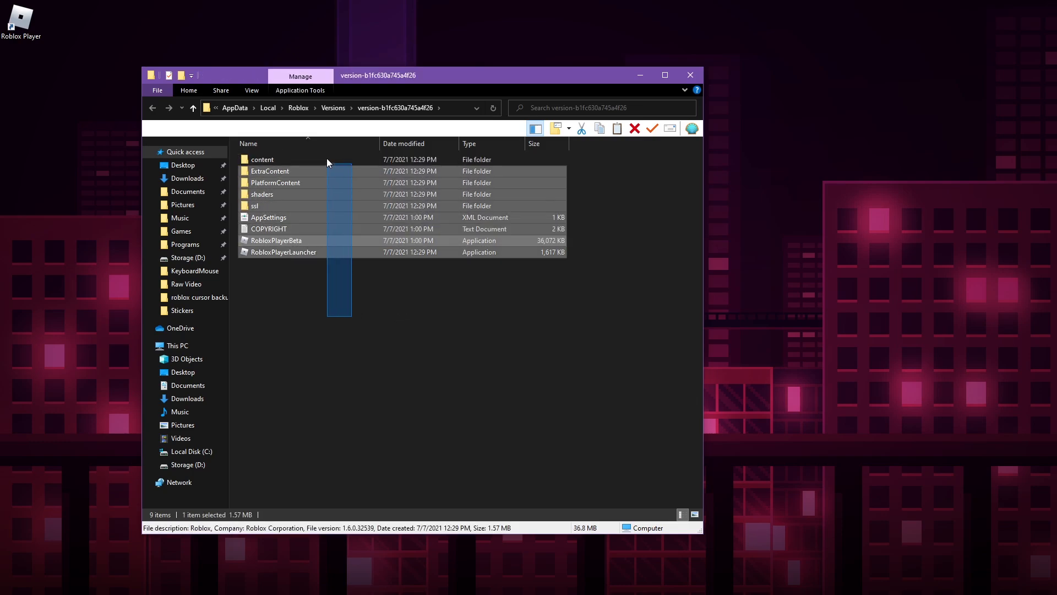
{"action": "left_click", "coordinate": [347, 299]}
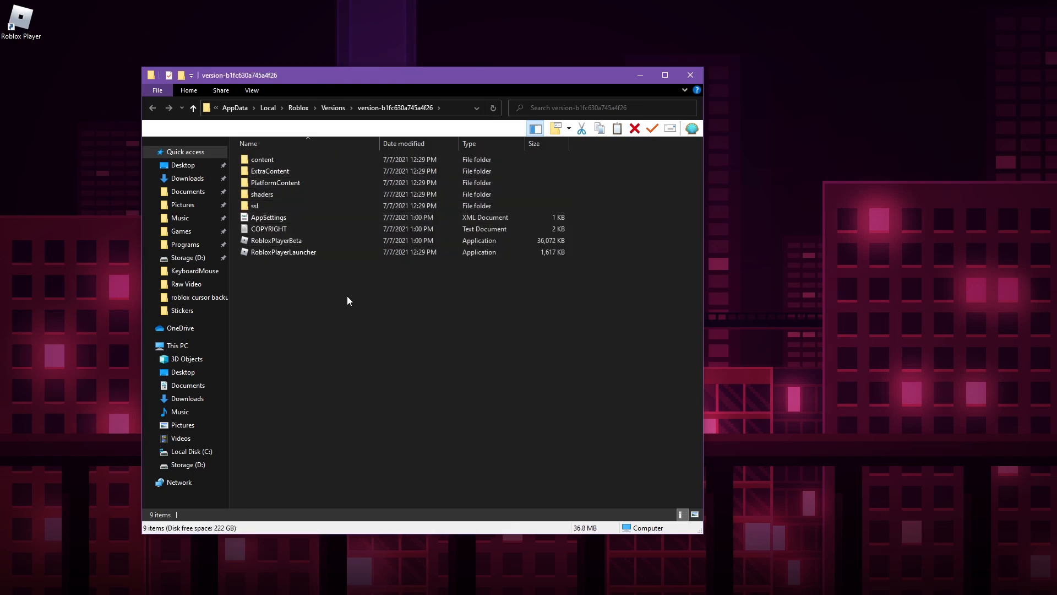
{"action": "left_click", "coordinate": [262, 158]}
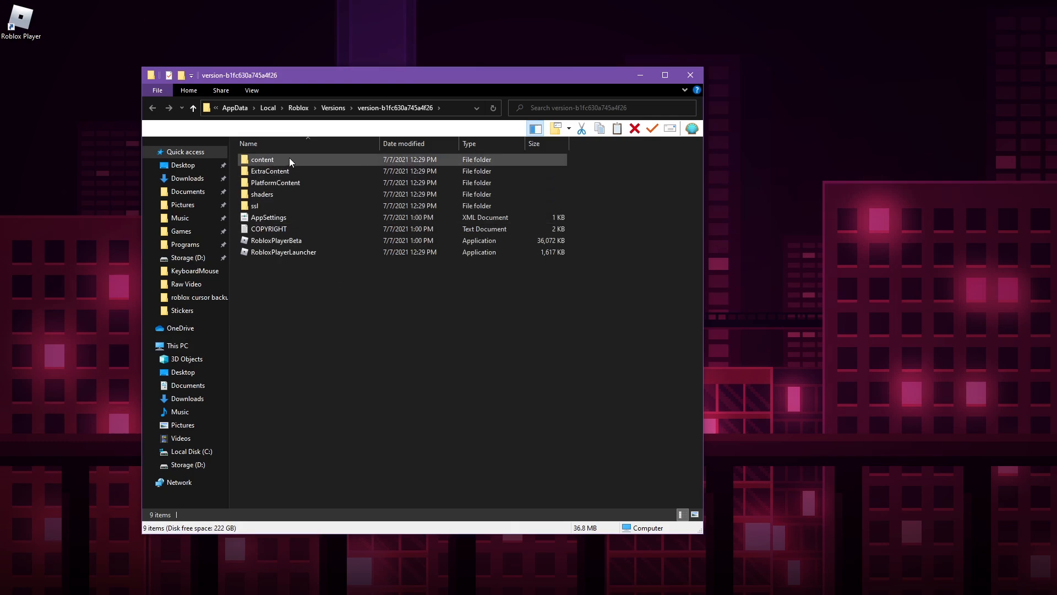
{"action": "double_click", "coordinate": [262, 159]}
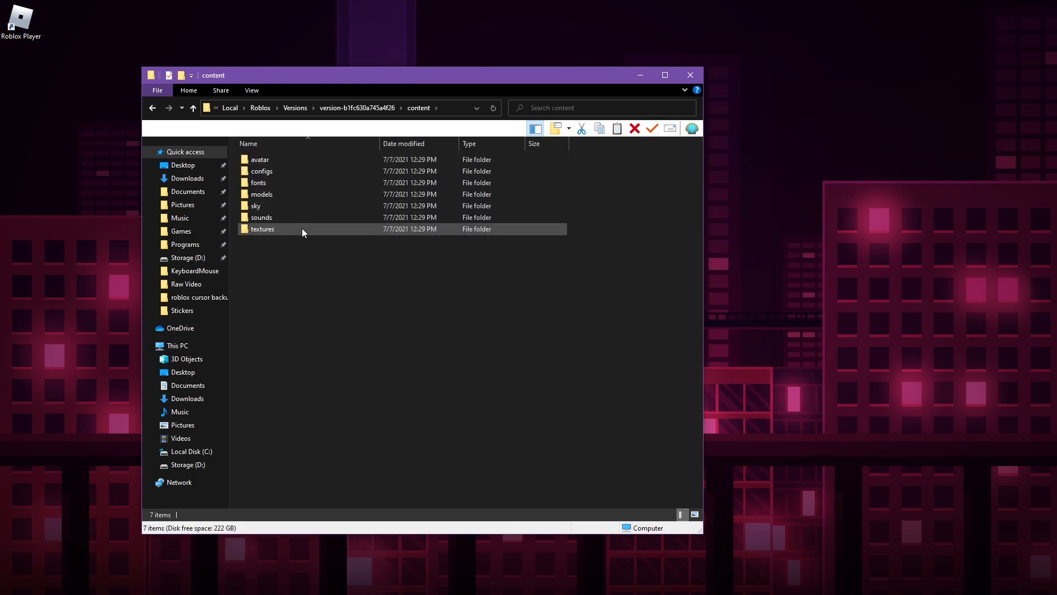
{"action": "double_click", "coordinate": [262, 229]}
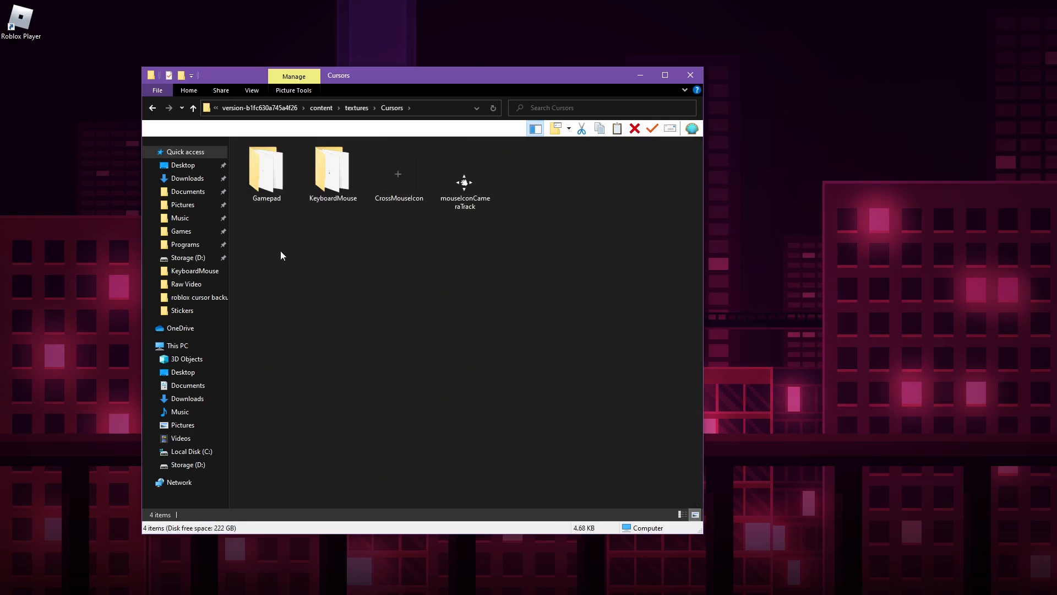
{"action": "mouse_move", "coordinate": [549, 273]}
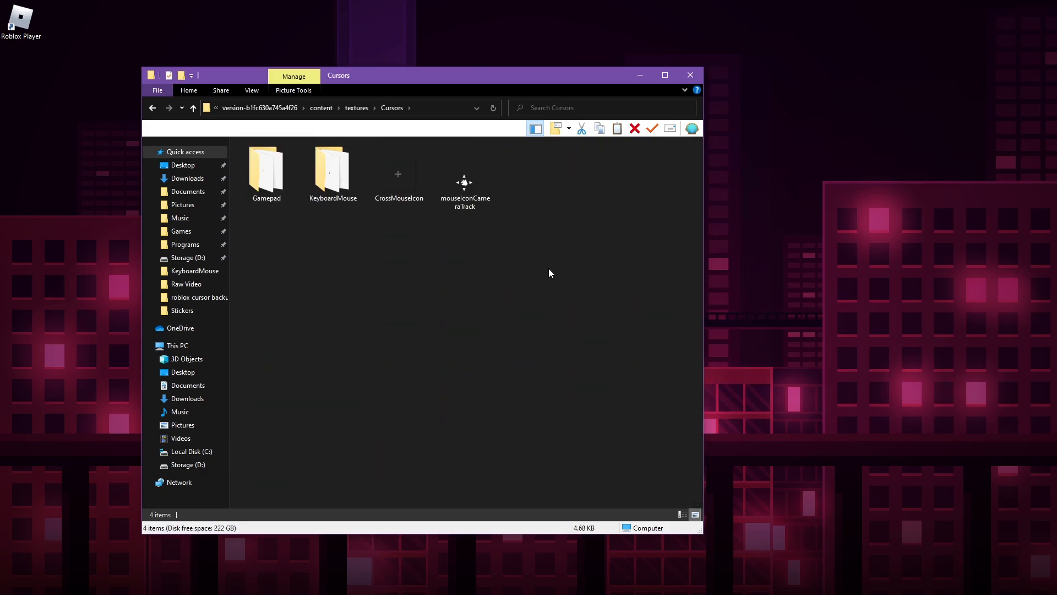
{"action": "mouse_move", "coordinate": [350, 253]}
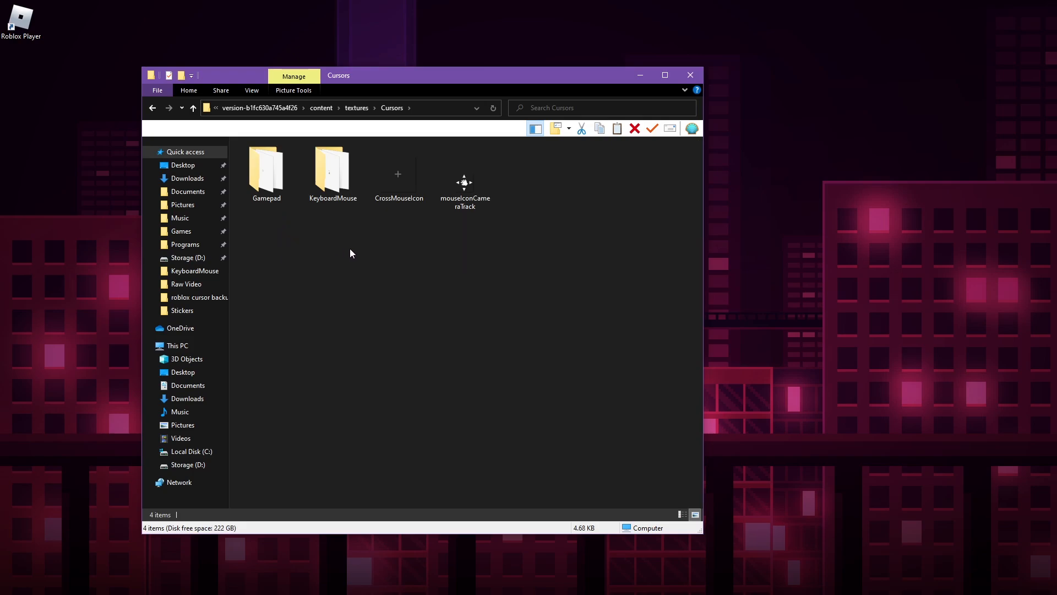
{"action": "double_click", "coordinate": [332, 167]}
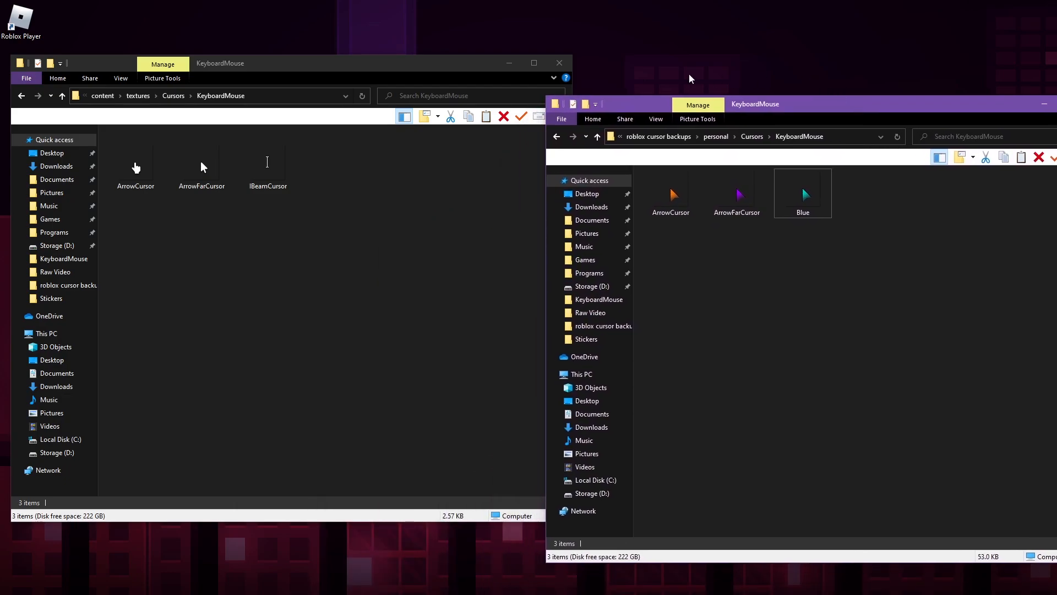
{"action": "mouse_move", "coordinate": [345, 217]}
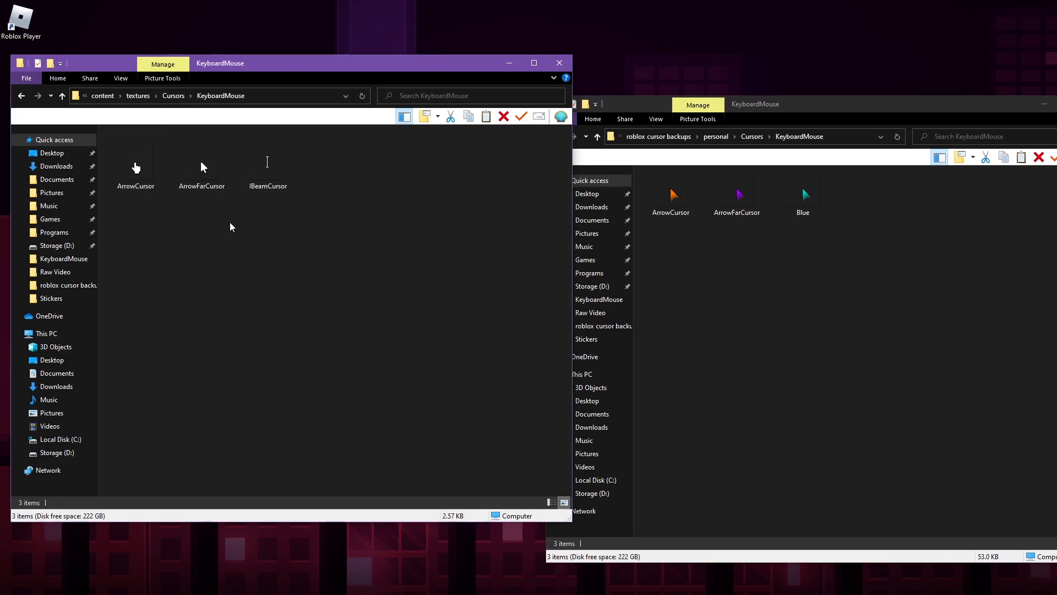
- Compare the original cursor images with the backups and rename the backup Blue cursor to IBeamCursor
{"action": "left_click", "coordinate": [266, 158]}
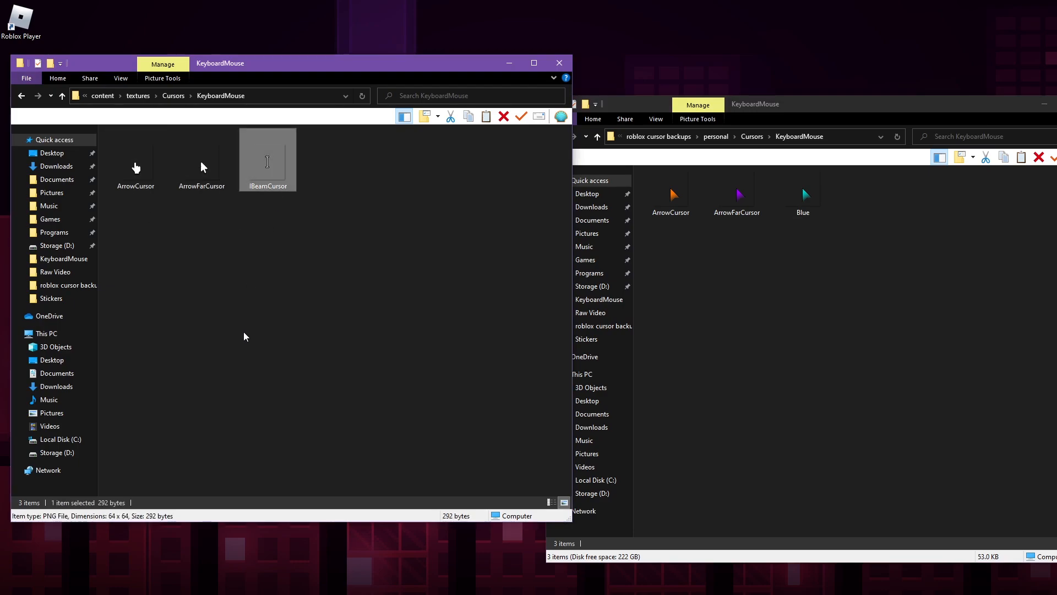
{"action": "mouse_move", "coordinate": [80, 518]}
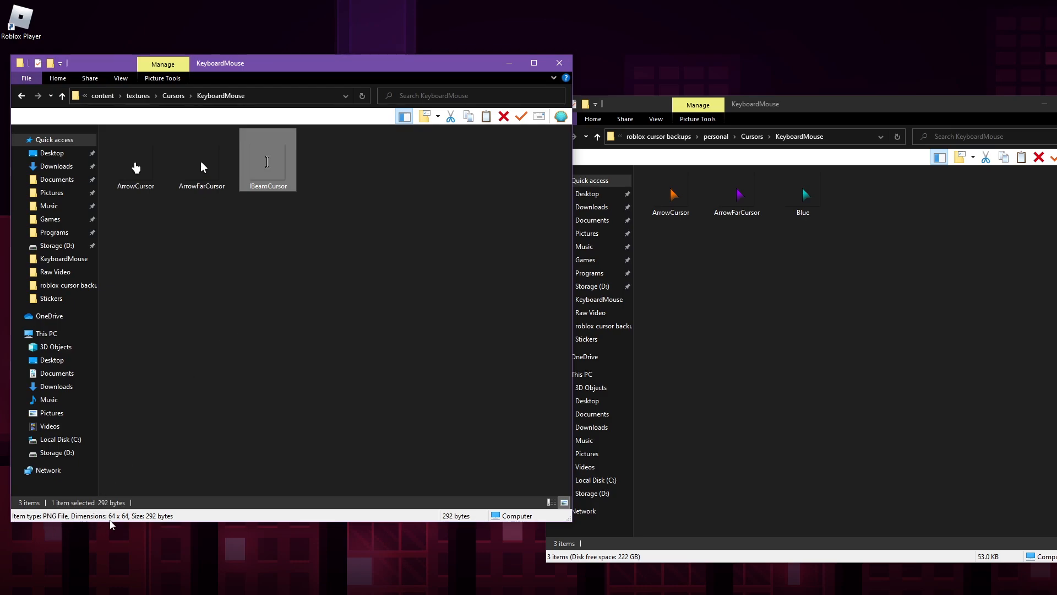
{"action": "mouse_move", "coordinate": [130, 521]}
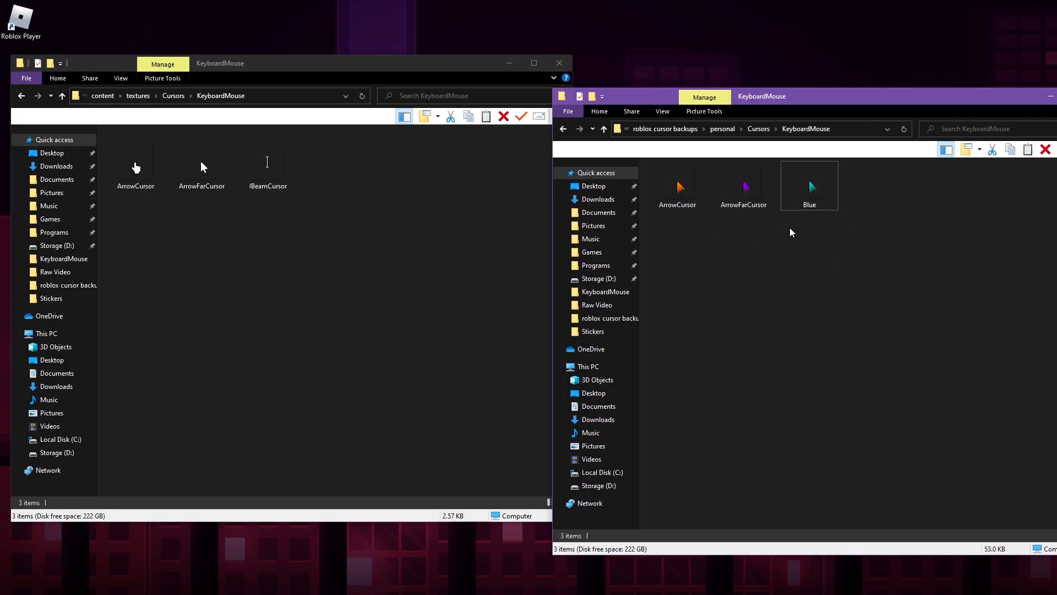
{"action": "mouse_move", "coordinate": [810, 273]}
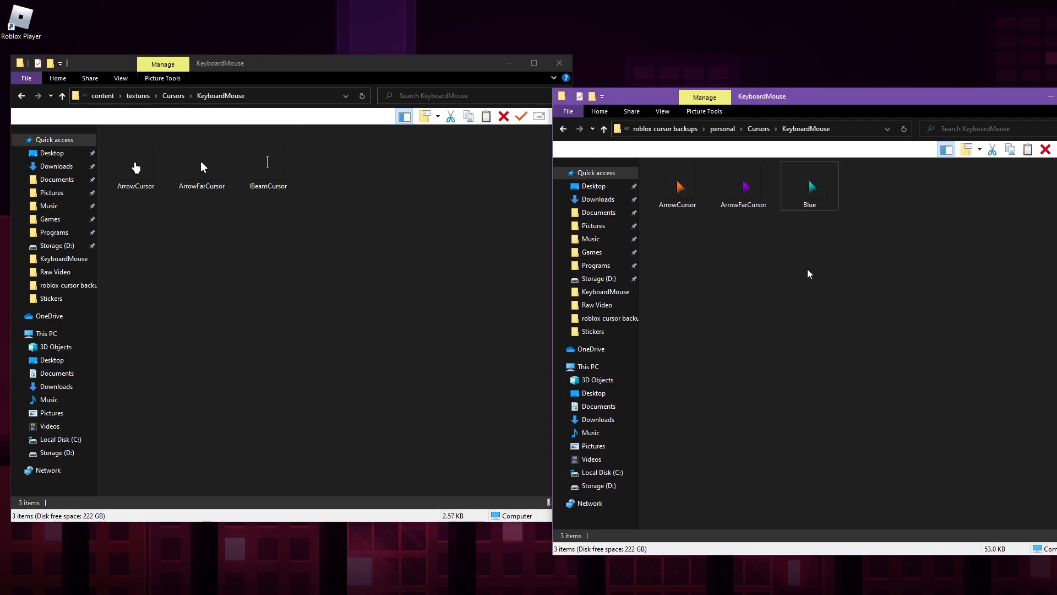
{"action": "left_click", "coordinate": [810, 188]}
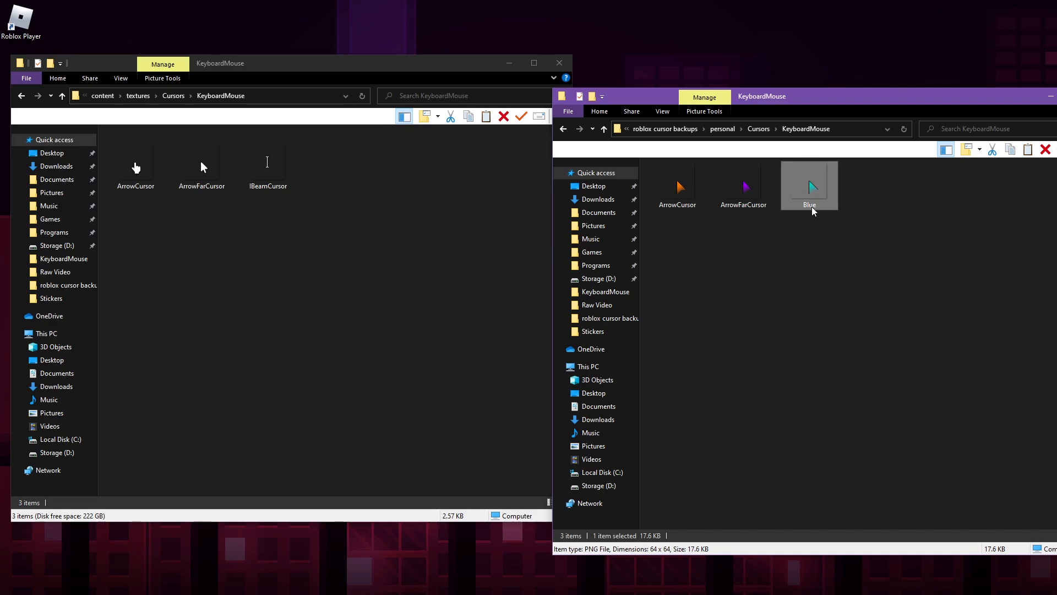
{"action": "mouse_move", "coordinate": [781, 234]}
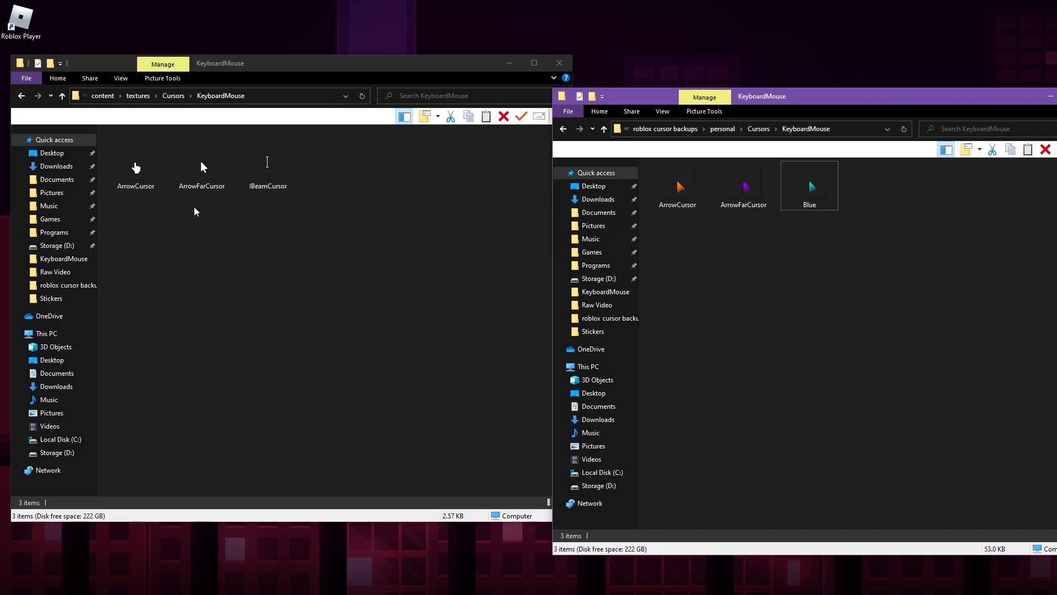
{"action": "left_click", "coordinate": [676, 185]}
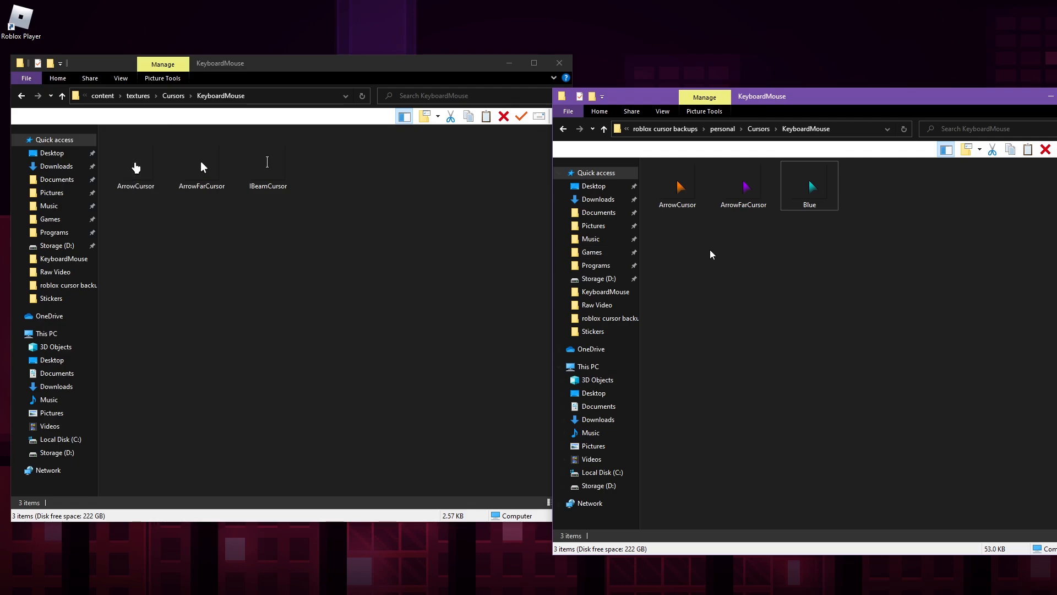
{"action": "mouse_move", "coordinate": [753, 211]}
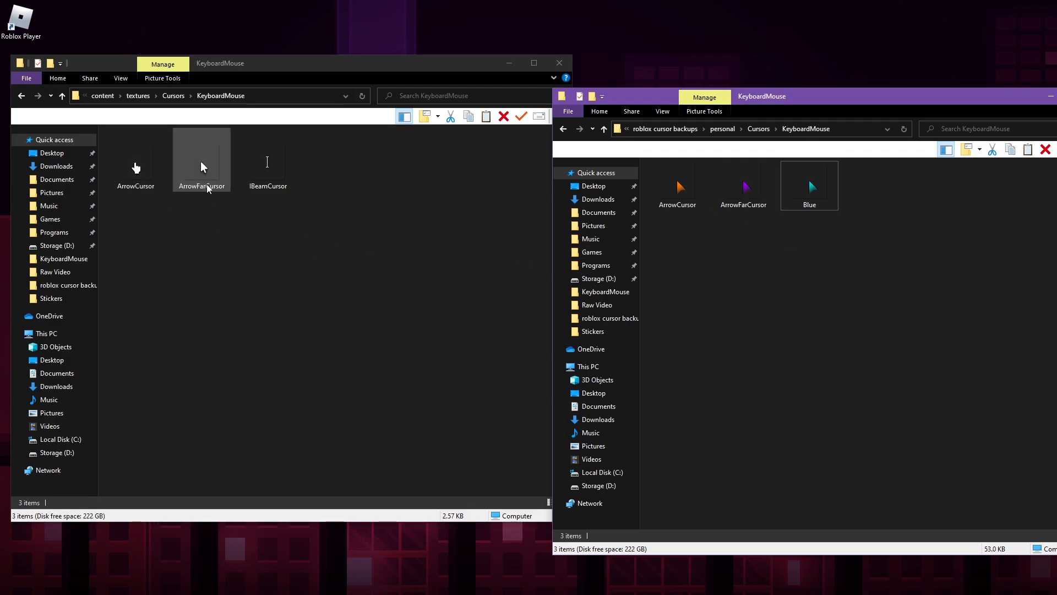
{"action": "left_click", "coordinate": [267, 159]}
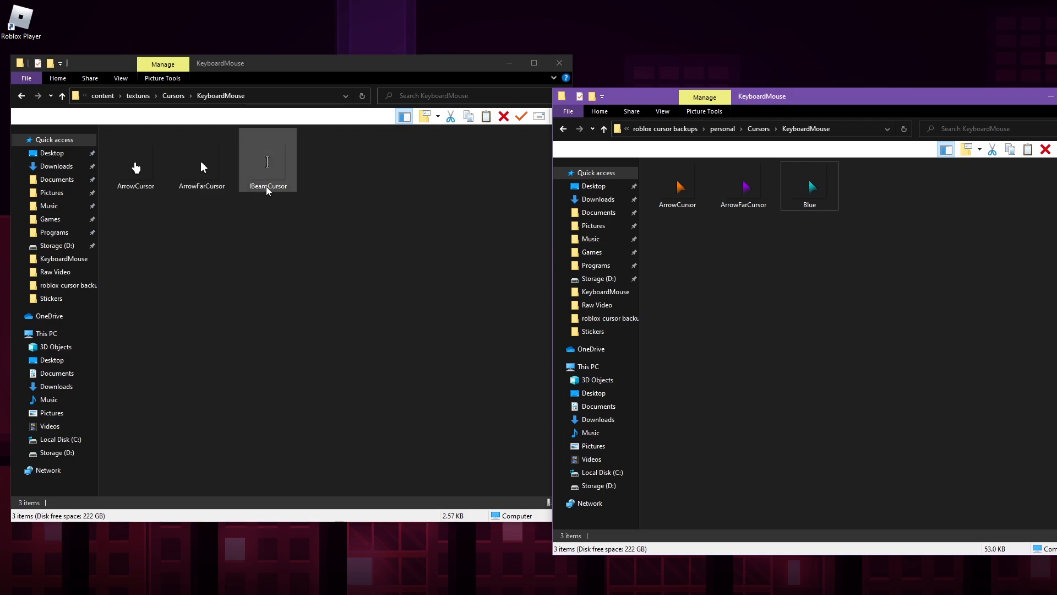
{"action": "right_click", "coordinate": [808, 184]}
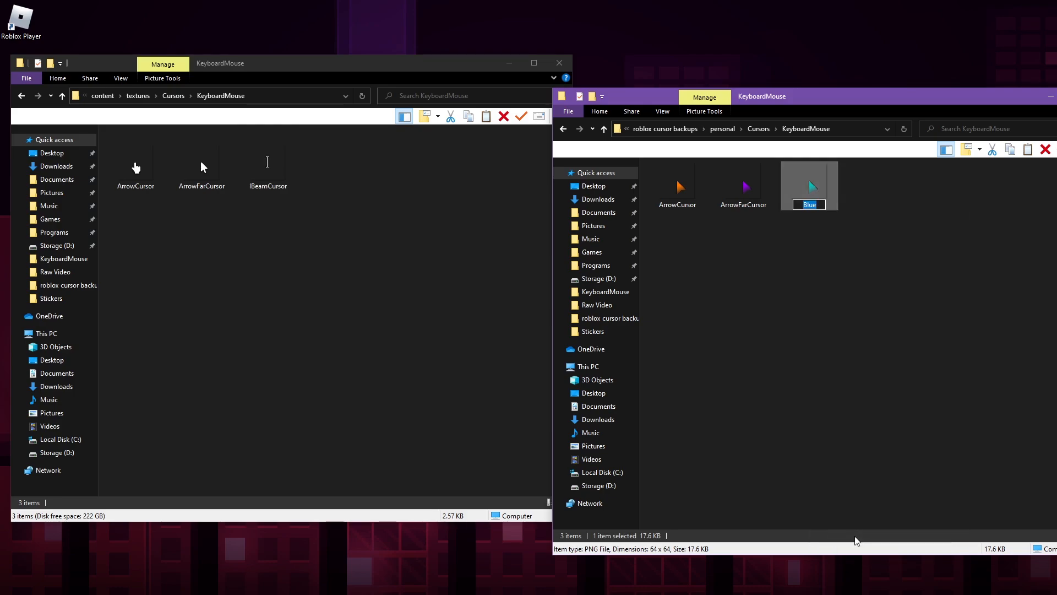
{"action": "type", "text": "IBeamCursor"}
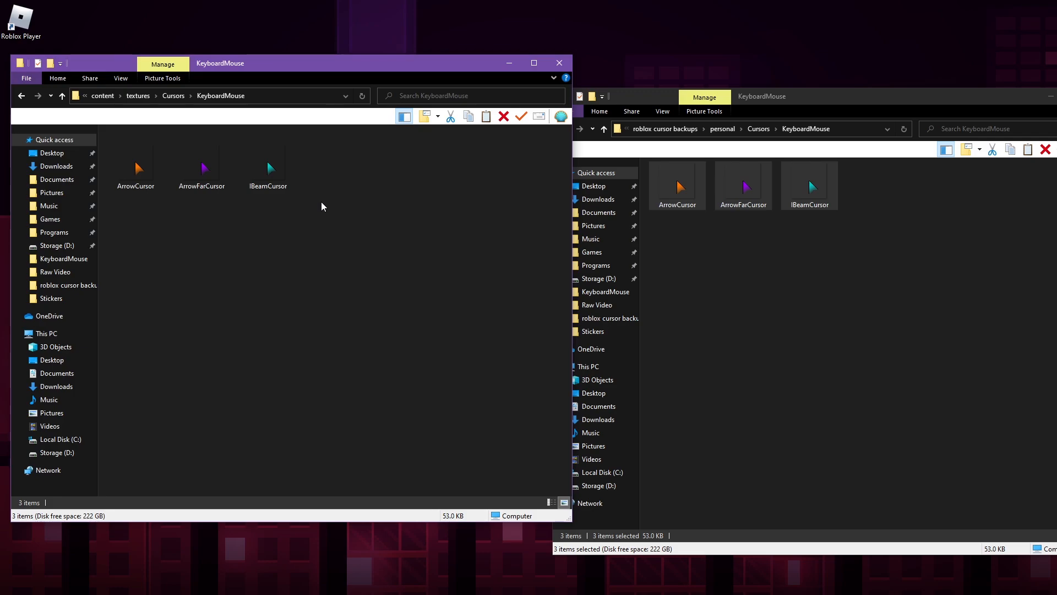
{"action": "mouse_move", "coordinate": [611, 317]}
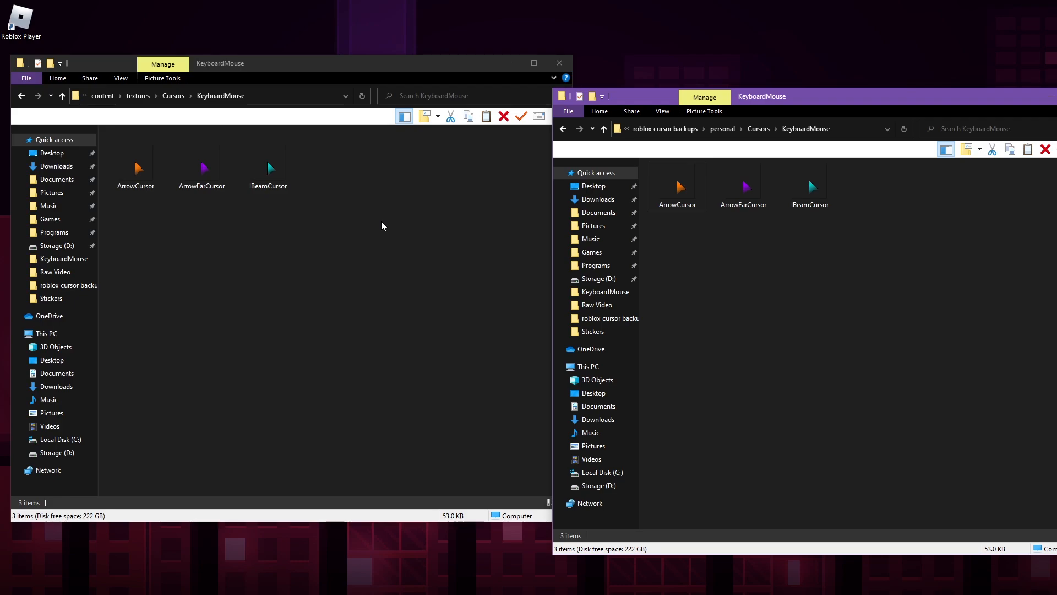
{"action": "mouse_move", "coordinate": [841, 268]}
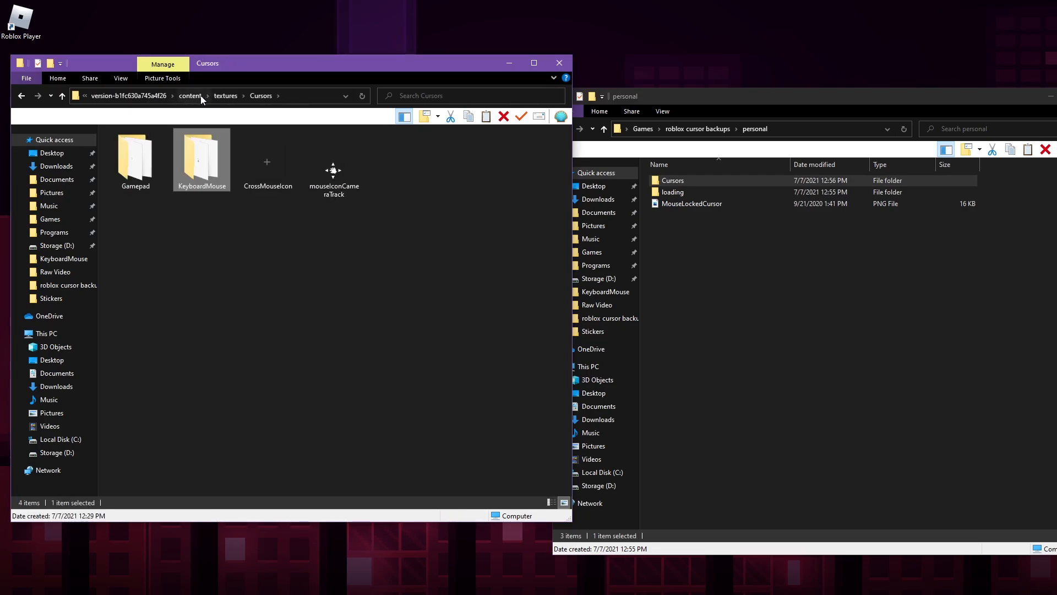
- Return to the textures folder and overwrite Roblox's MouseLockedCursor.png with the backup, choosing Replace
{"action": "left_click", "coordinate": [226, 95]}
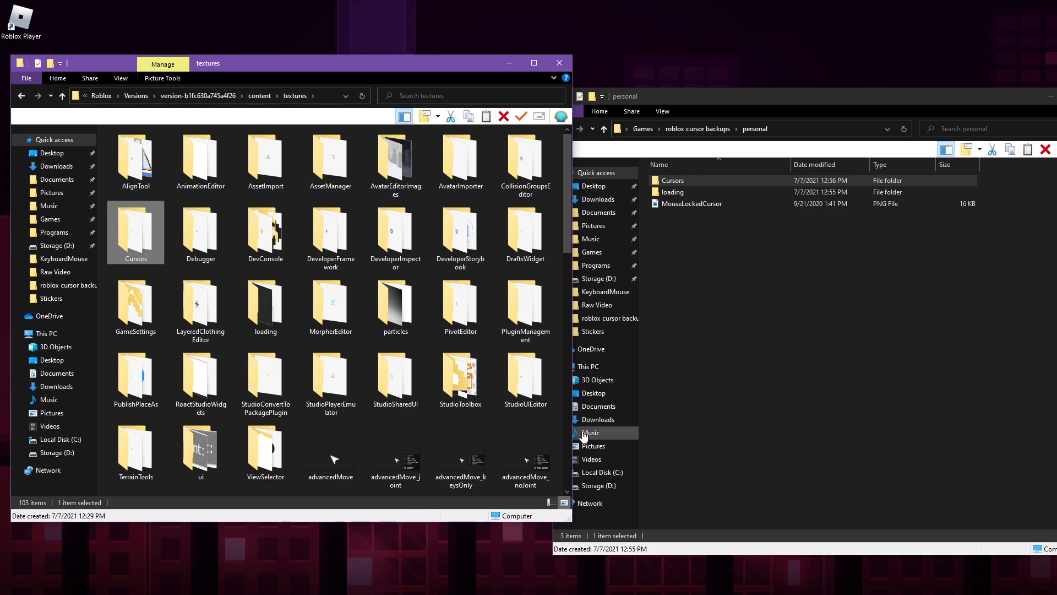
{"action": "scroll", "scroll_direction": "down", "scroll_amount": 3}
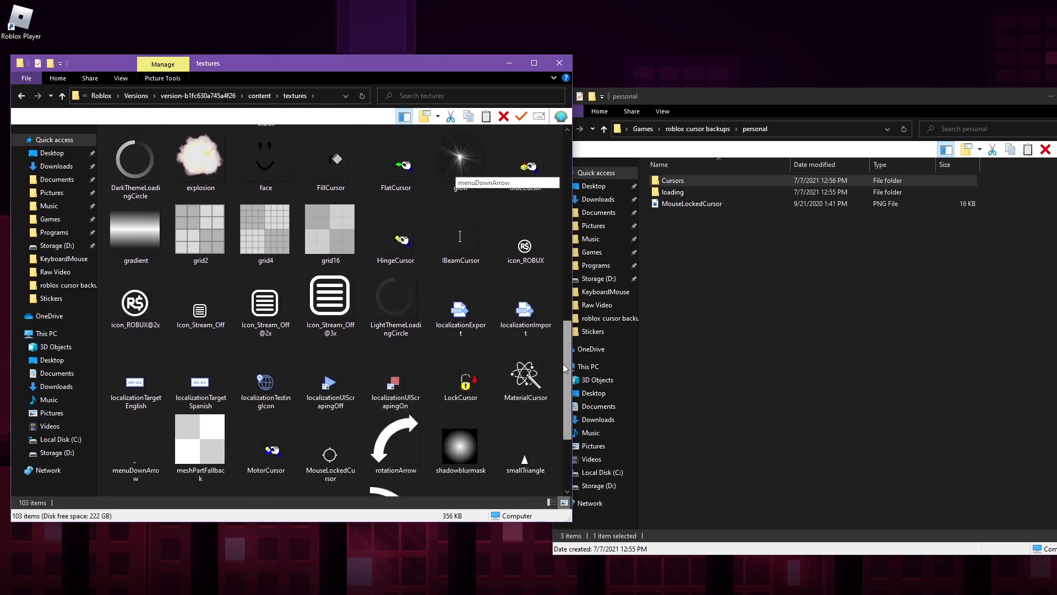
{"action": "scroll", "scroll_direction": "down", "scroll_amount": 3}
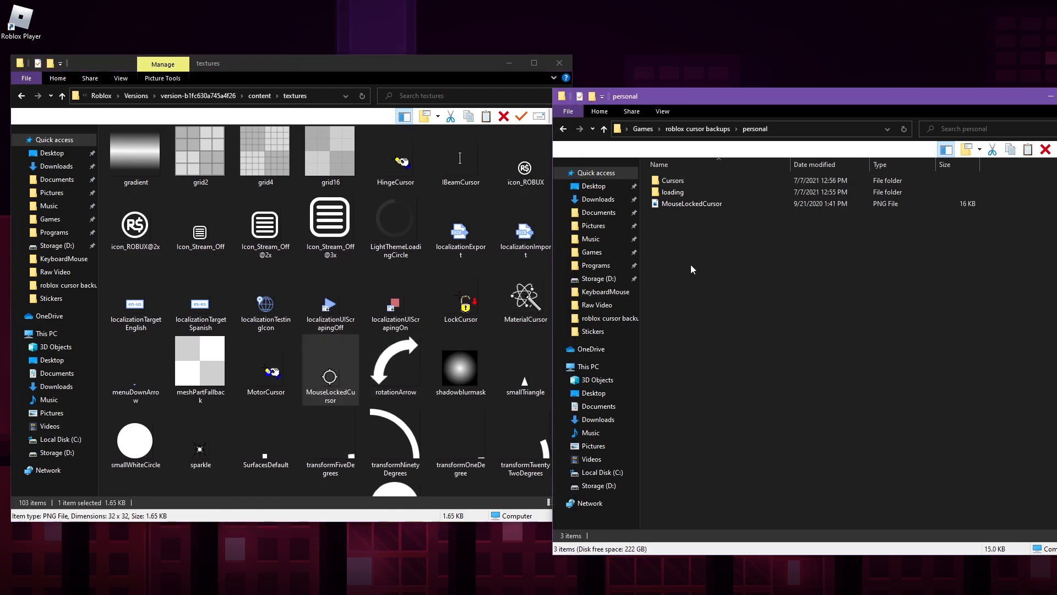
{"action": "left_click", "coordinate": [691, 203]}
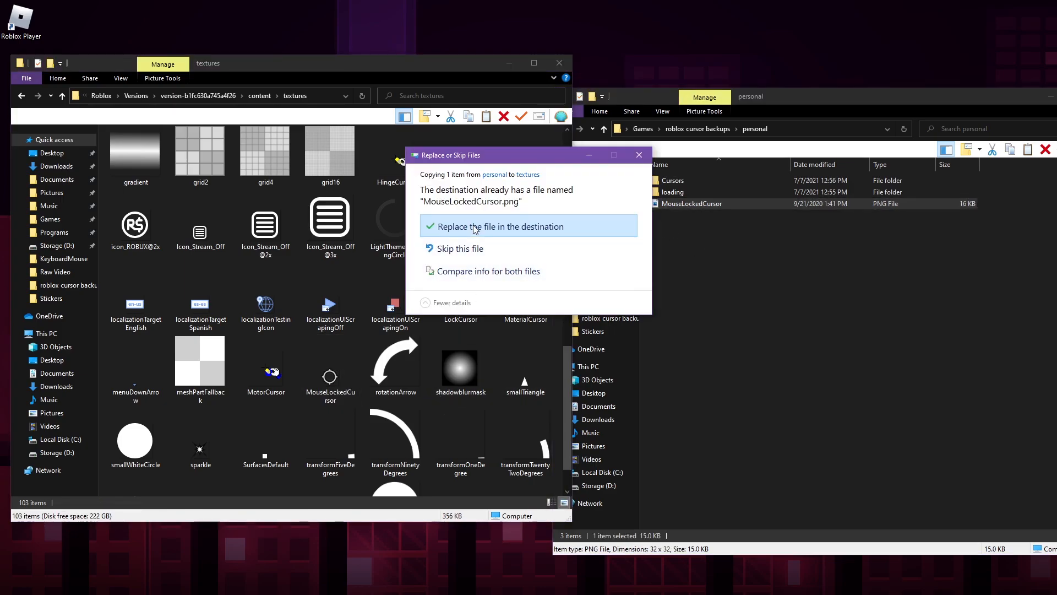
{"action": "left_click", "coordinate": [495, 226]}
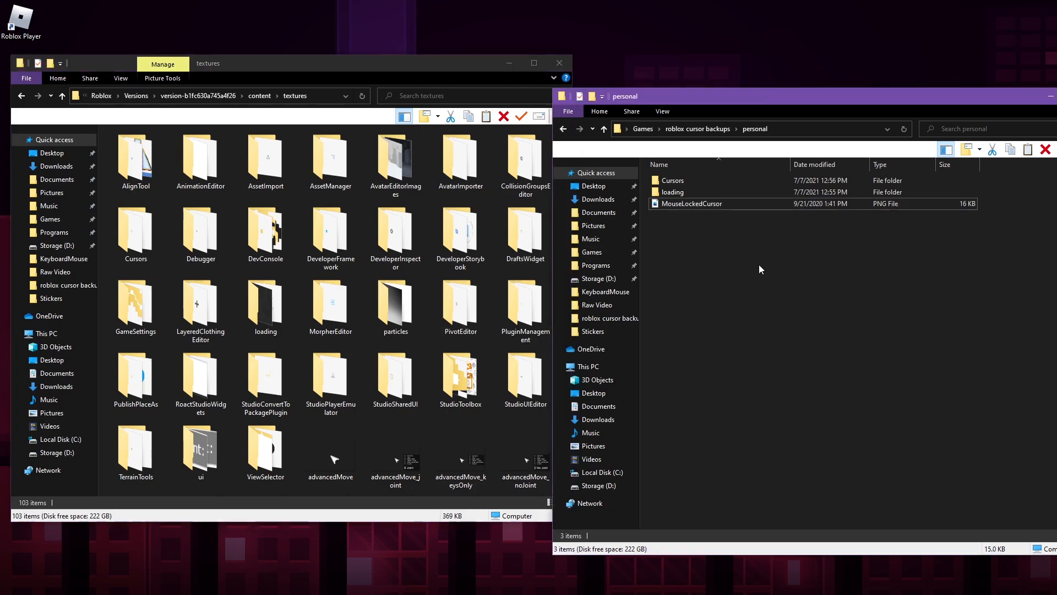
- Copy the custom robloxTilt.png from the backup loading folder over the original in textures\loading, choosing Replace
{"action": "left_click", "coordinate": [672, 192]}
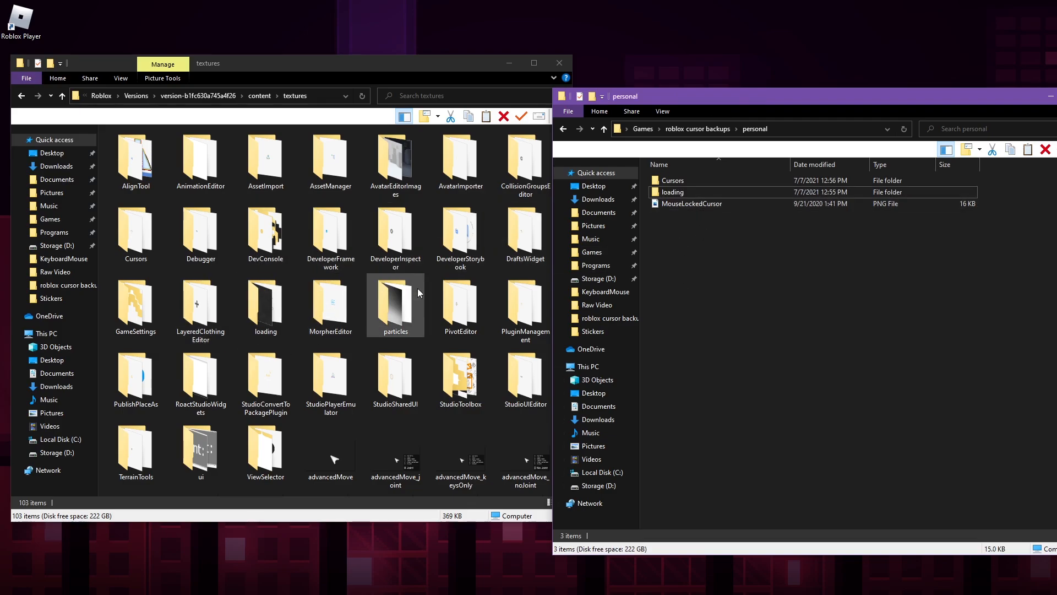
{"action": "double_click", "coordinate": [266, 305]}
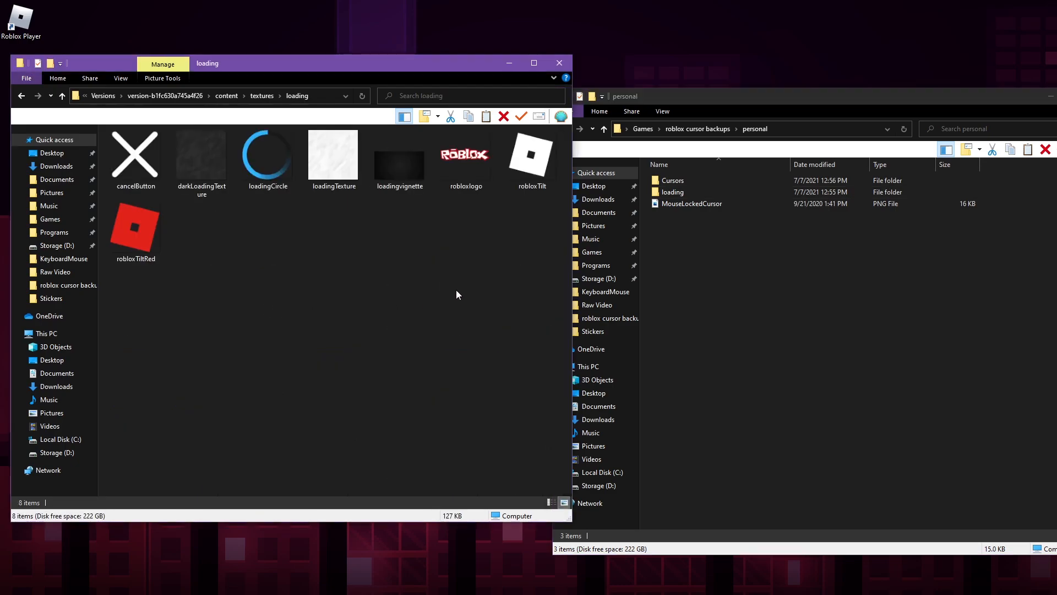
{"action": "left_click", "coordinate": [532, 152]}
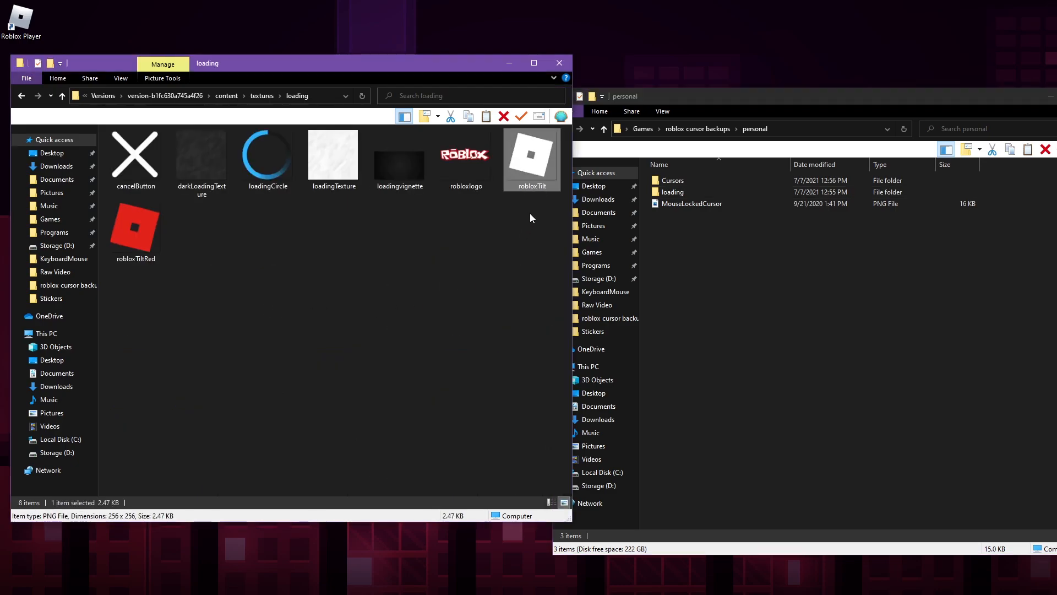
{"action": "mouse_move", "coordinate": [529, 225]}
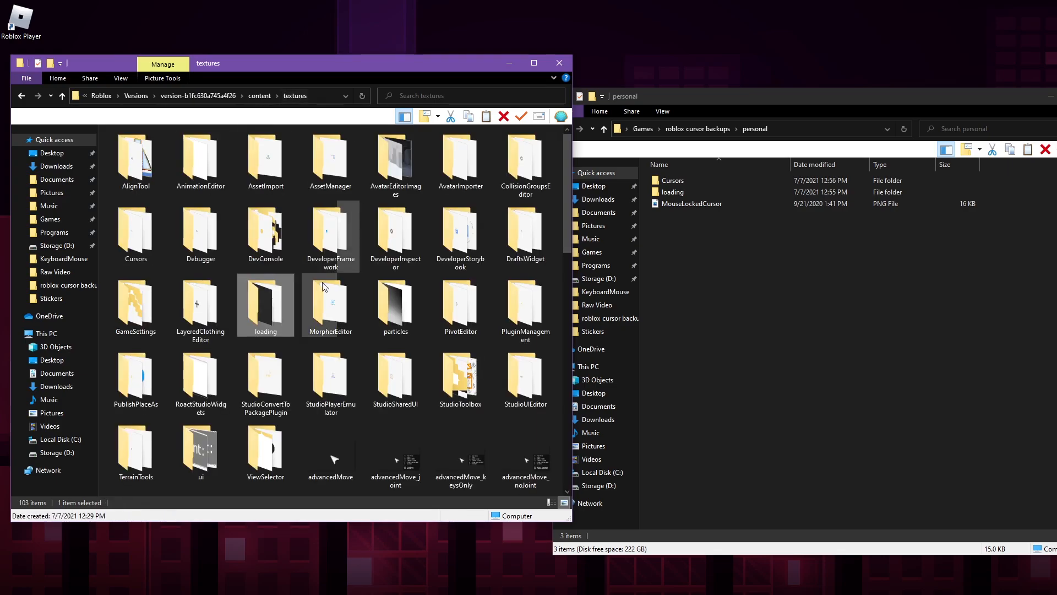
{"action": "double_click", "coordinate": [265, 305]}
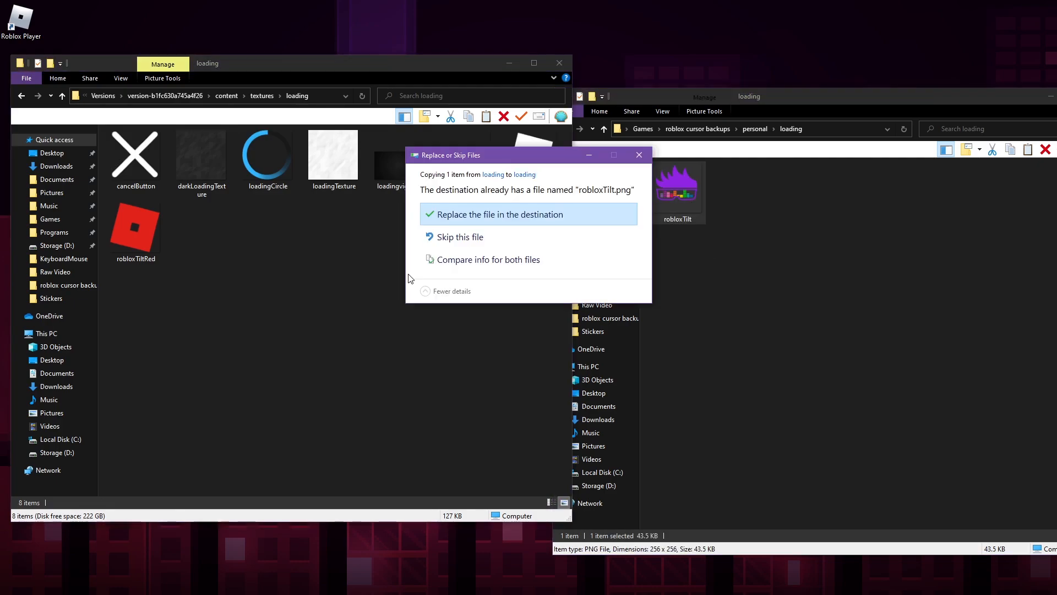
{"action": "left_click", "coordinate": [498, 214]}
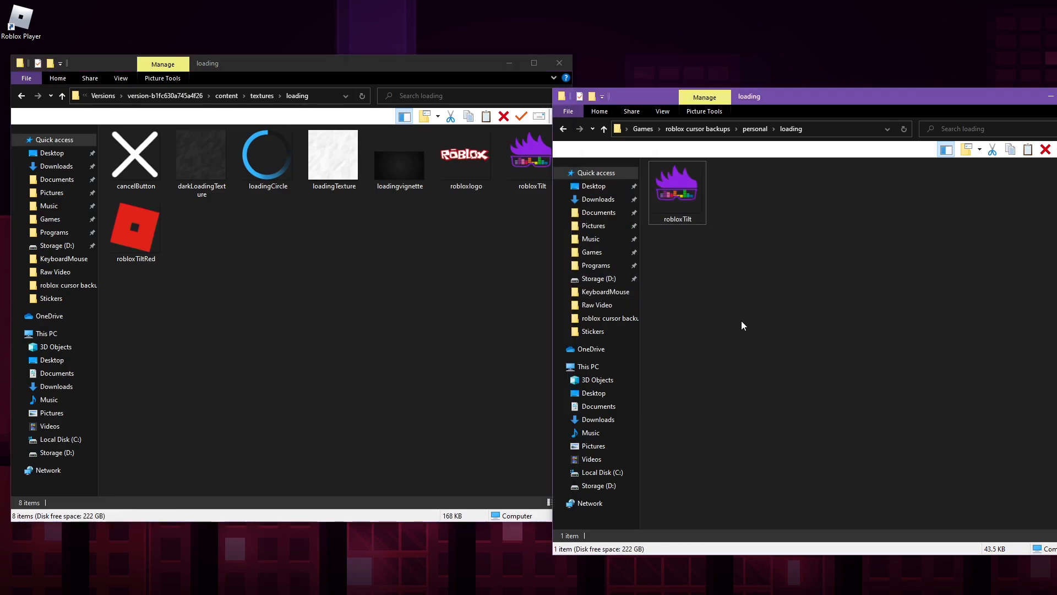
{"action": "mouse_move", "coordinate": [560, 63]}
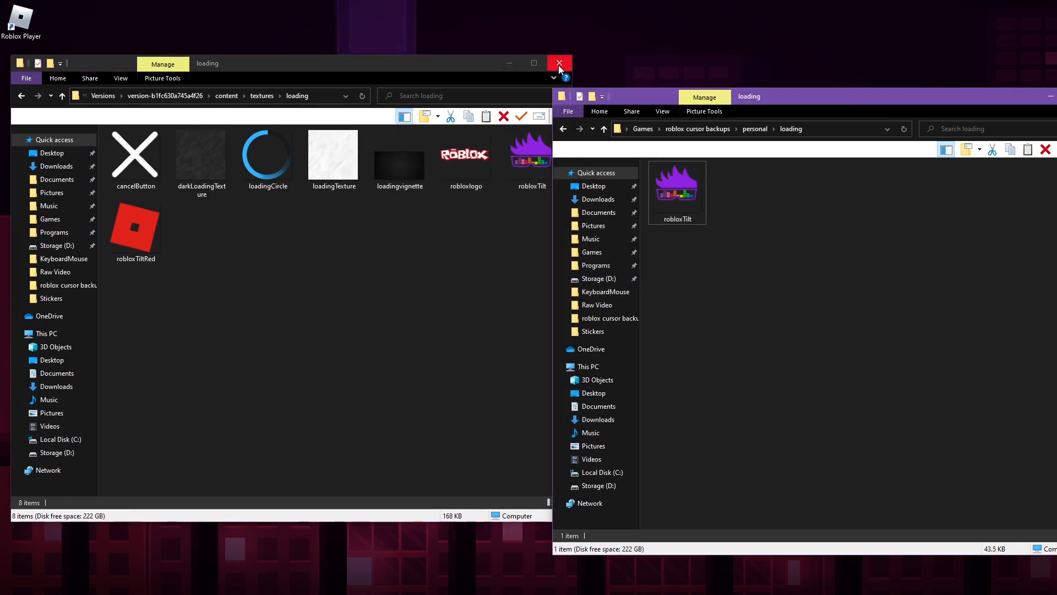
- Close both Explorer windows, start Flood Escape 2 and dismiss the daily bonus message
{"action": "left_click", "coordinate": [560, 63]}
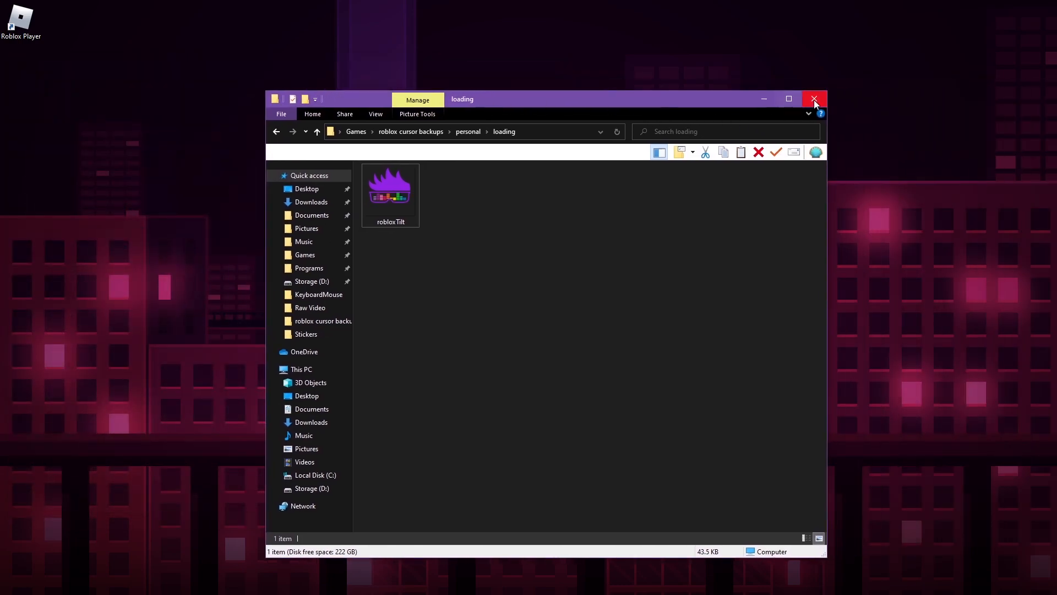
{"action": "left_click", "coordinate": [814, 98]}
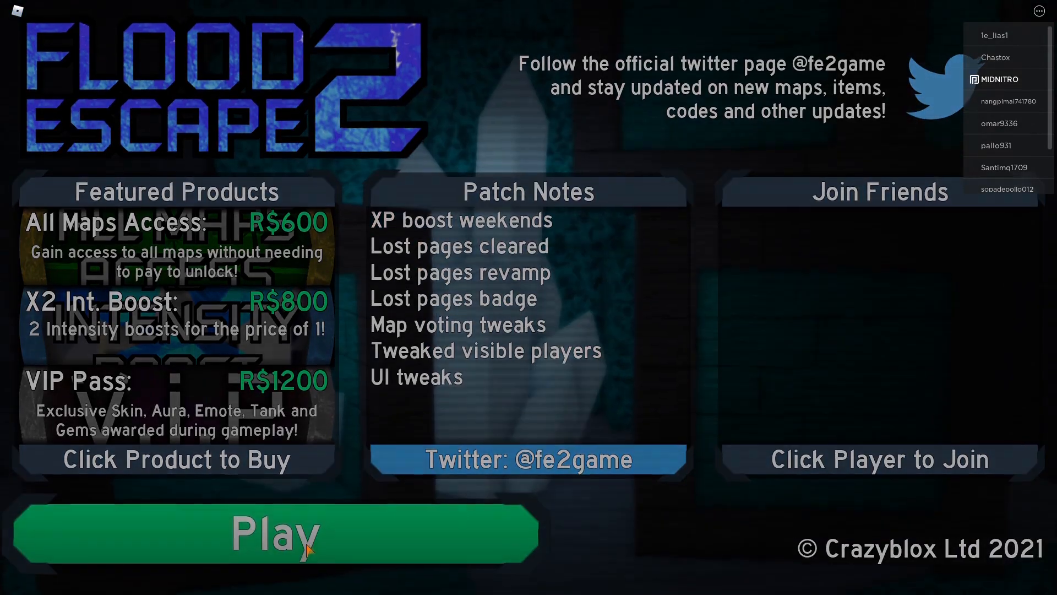
{"action": "left_click", "coordinate": [276, 535]}
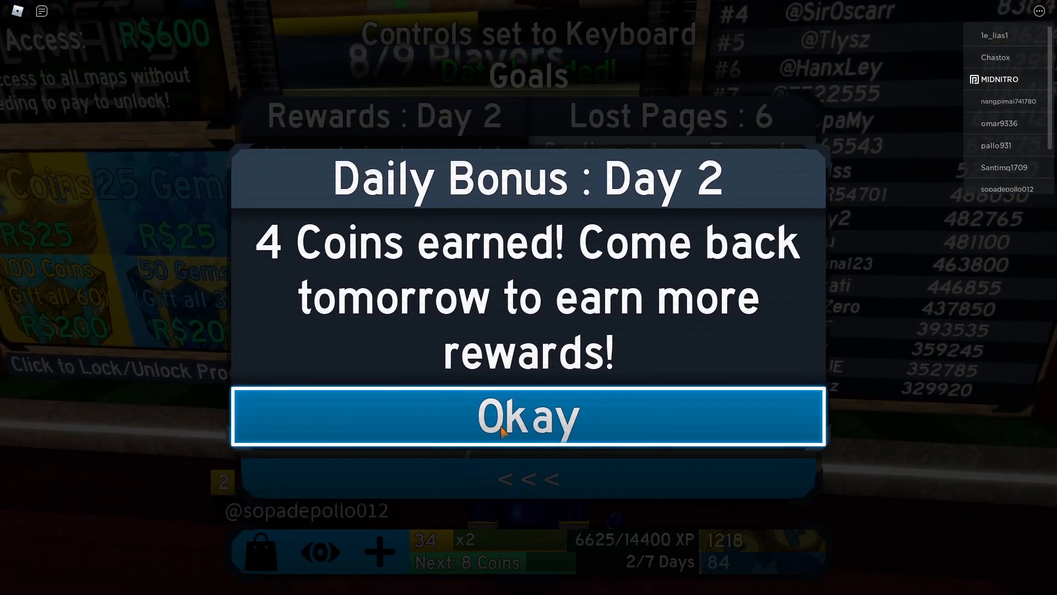
{"action": "left_click", "coordinate": [527, 415]}
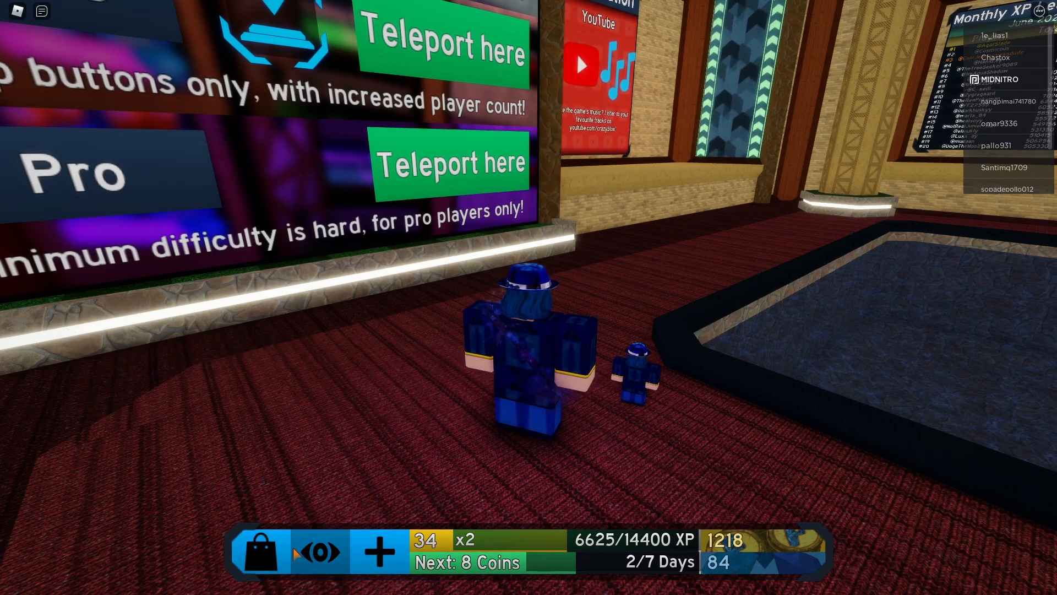
- Enter the in-game Shop and try the code 'LuckyNu'
{"action": "left_click", "coordinate": [255, 550]}
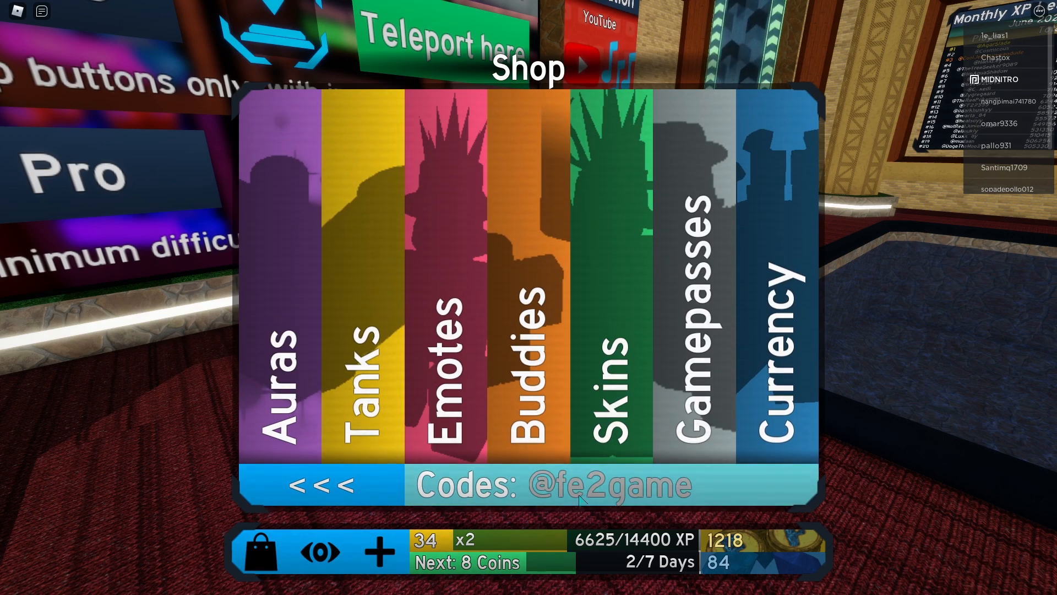
{"action": "mouse_move", "coordinate": [726, 491]}
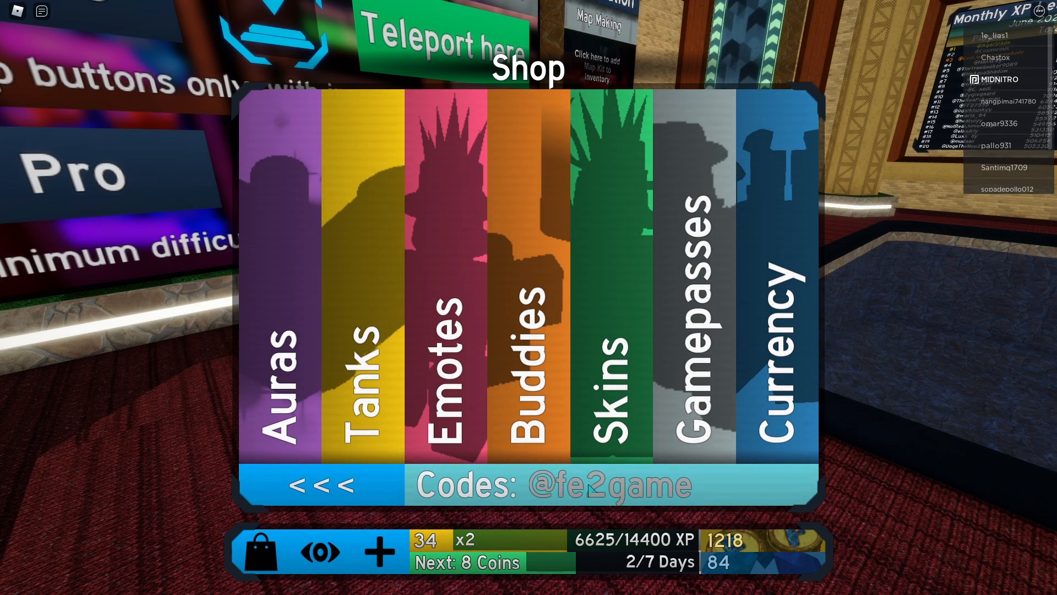
{"action": "type", "text": "LuckyNu"}
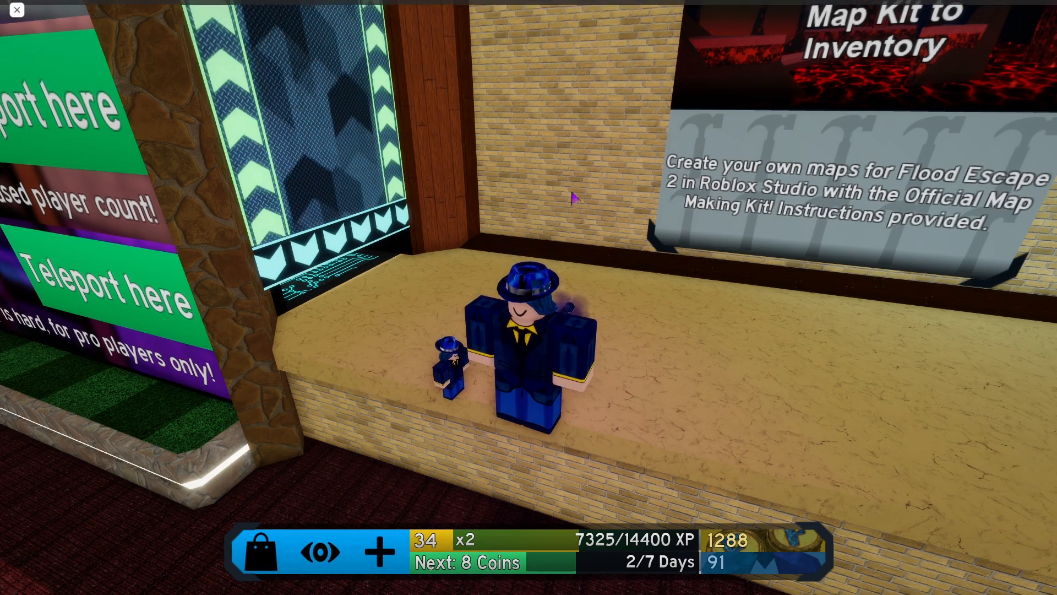
- Use Open file location on the Roblox Player shortcut to show the AppData\Local\Roblox\Versions folder
{"action": "right_click", "coordinate": [19, 19]}
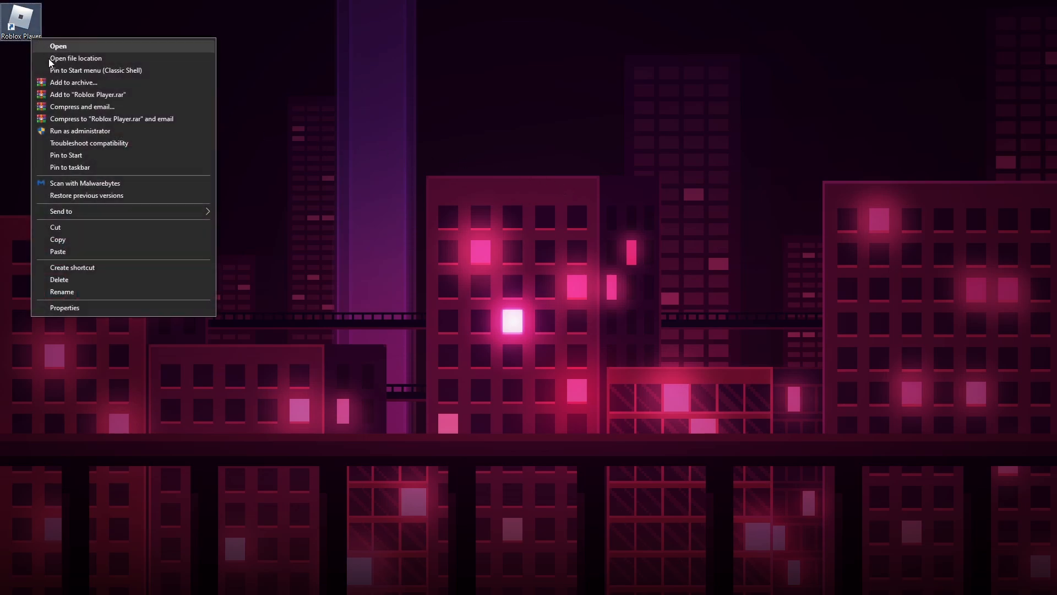
{"action": "mouse_move", "coordinate": [94, 143]}
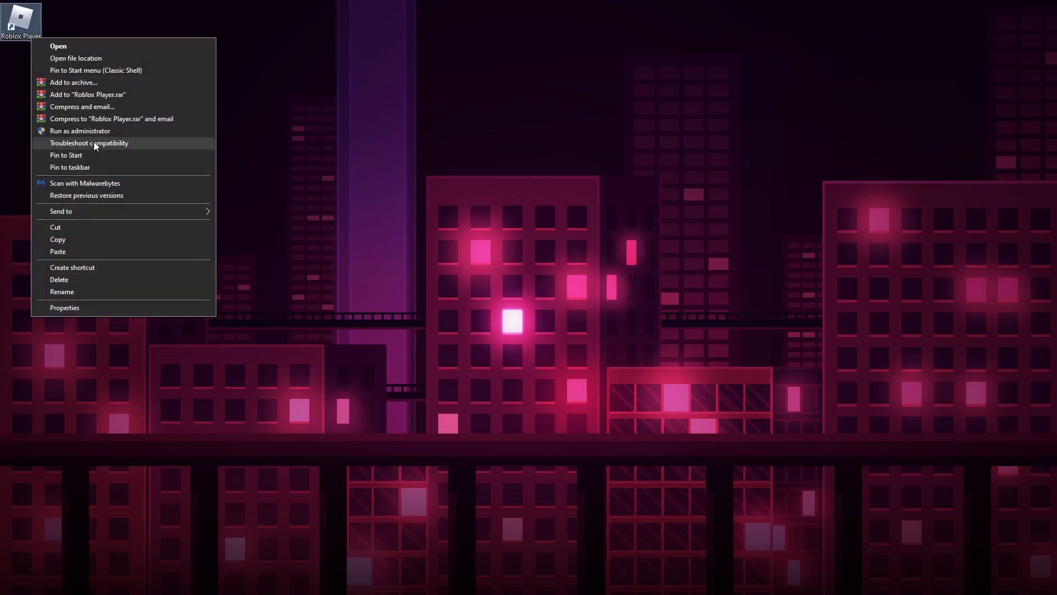
{"action": "left_click", "coordinate": [76, 58]}
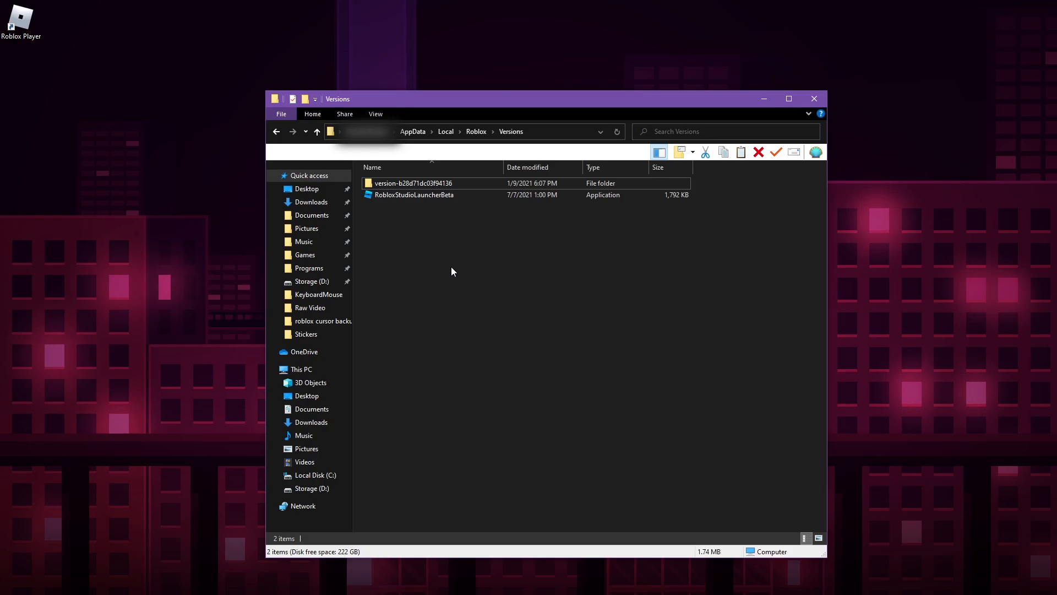
{"action": "mouse_move", "coordinate": [815, 98]}
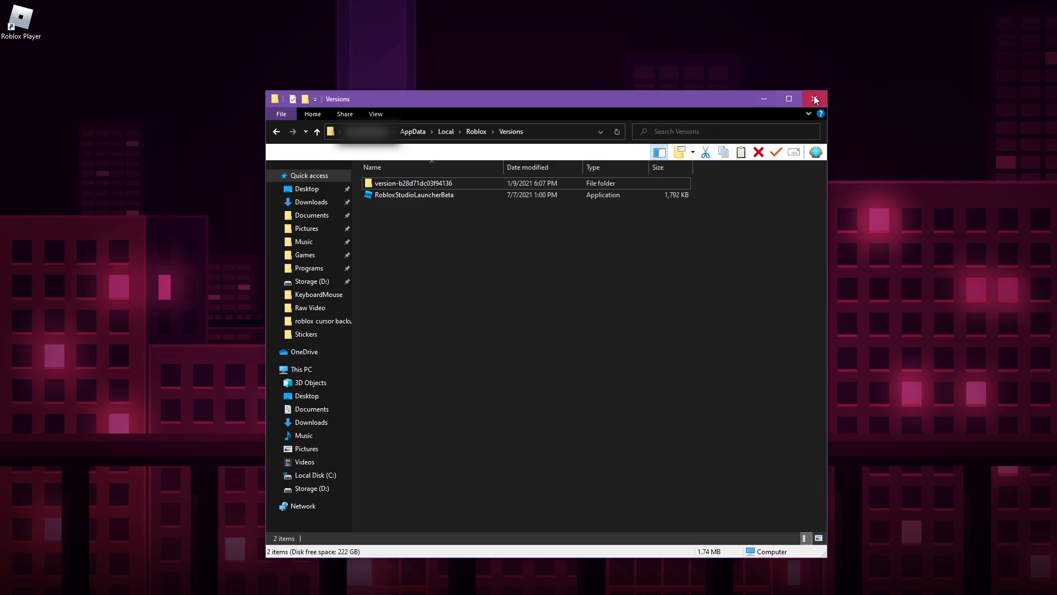
- Close the Versions window, launch Flood Escape 2 from its page and dismiss the missing-application error
{"action": "left_click", "coordinate": [815, 98]}
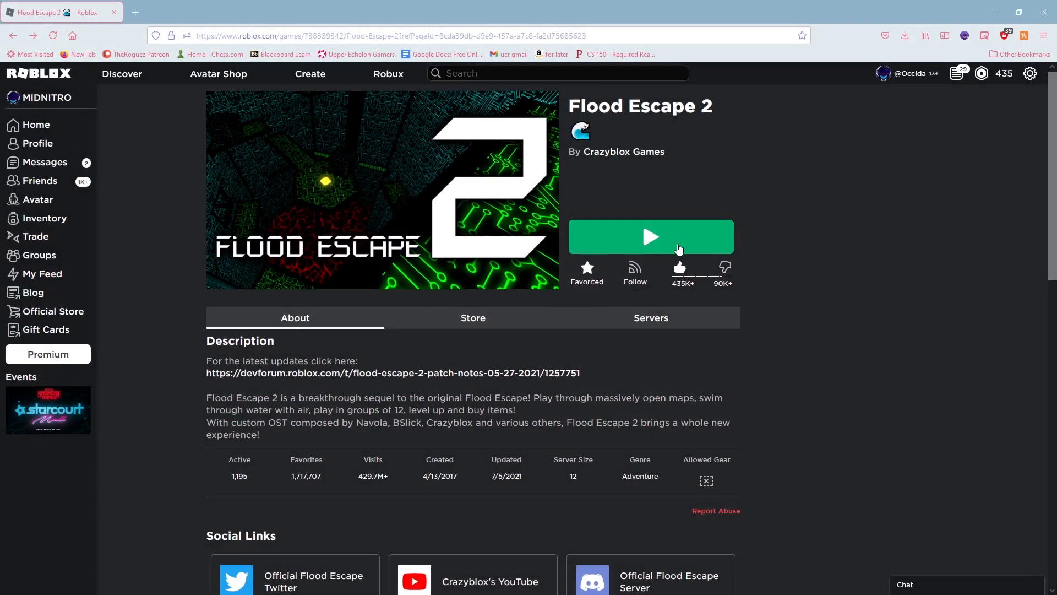
{"action": "left_click", "coordinate": [650, 237]}
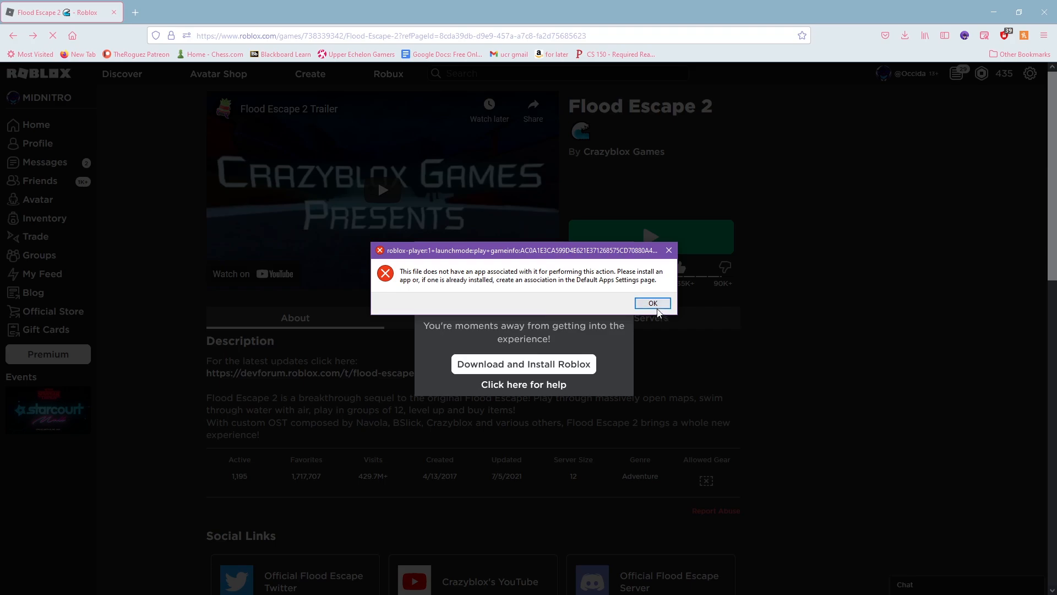
{"action": "left_click", "coordinate": [651, 303]}
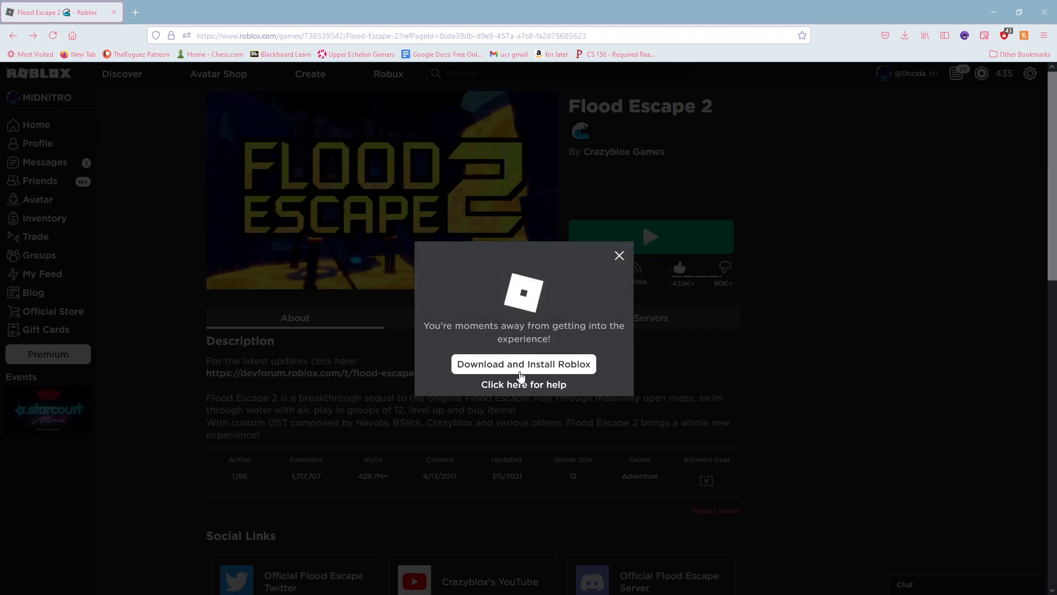
- Download and save the Roblox installer, confirm the successful install and close the instructions panel
{"action": "left_click", "coordinate": [522, 364]}
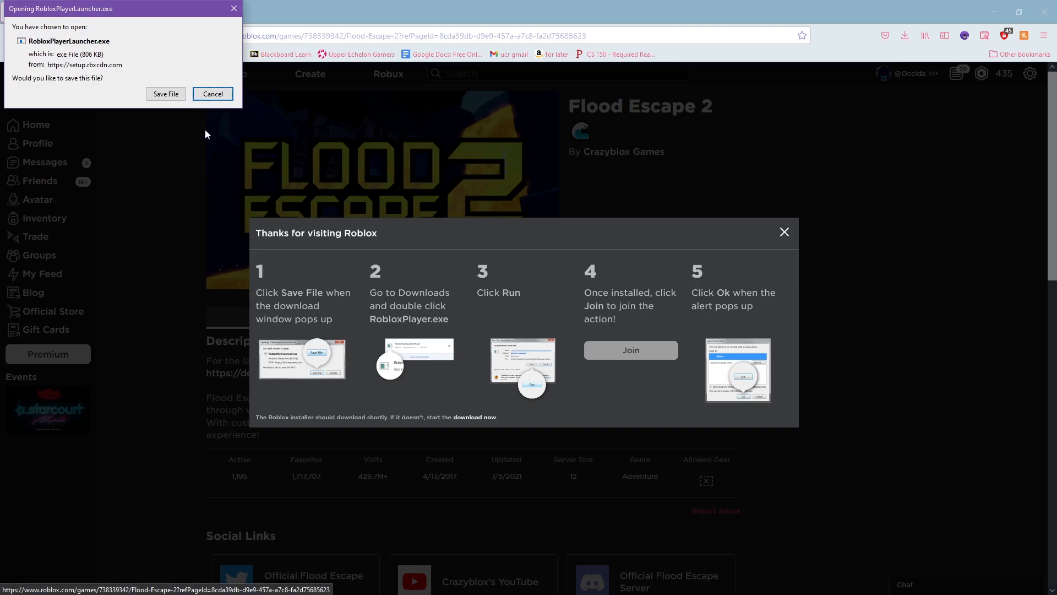
{"action": "left_click", "coordinate": [165, 94]}
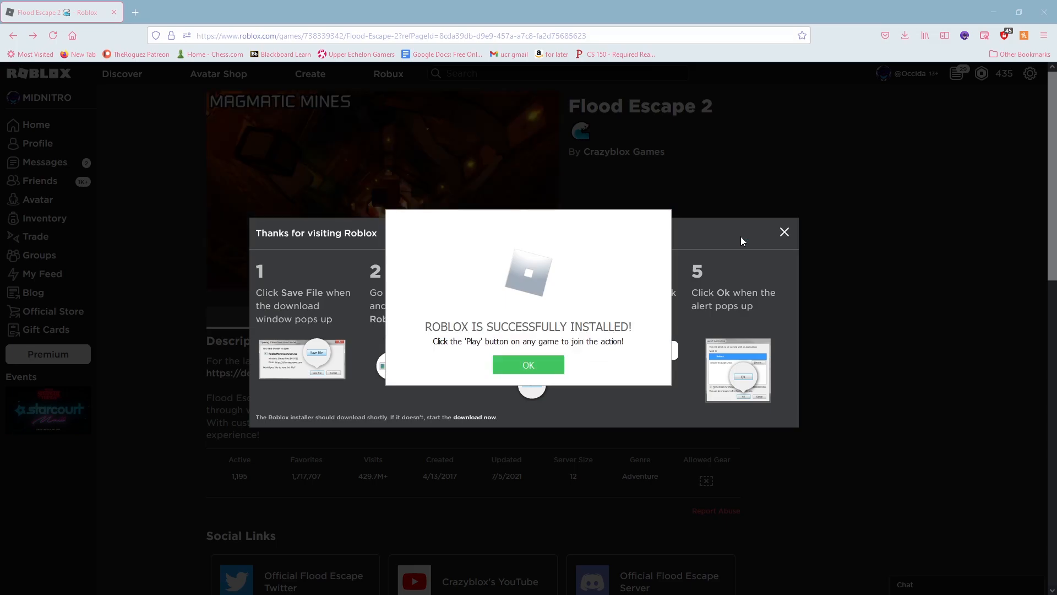
{"action": "left_click", "coordinate": [527, 364]}
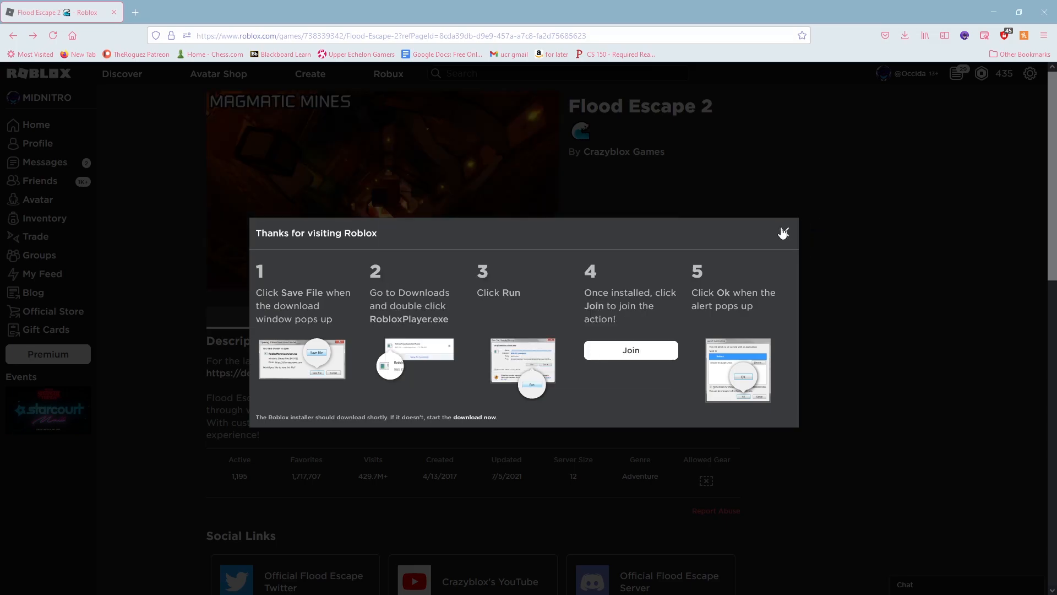
{"action": "left_click", "coordinate": [783, 233]}
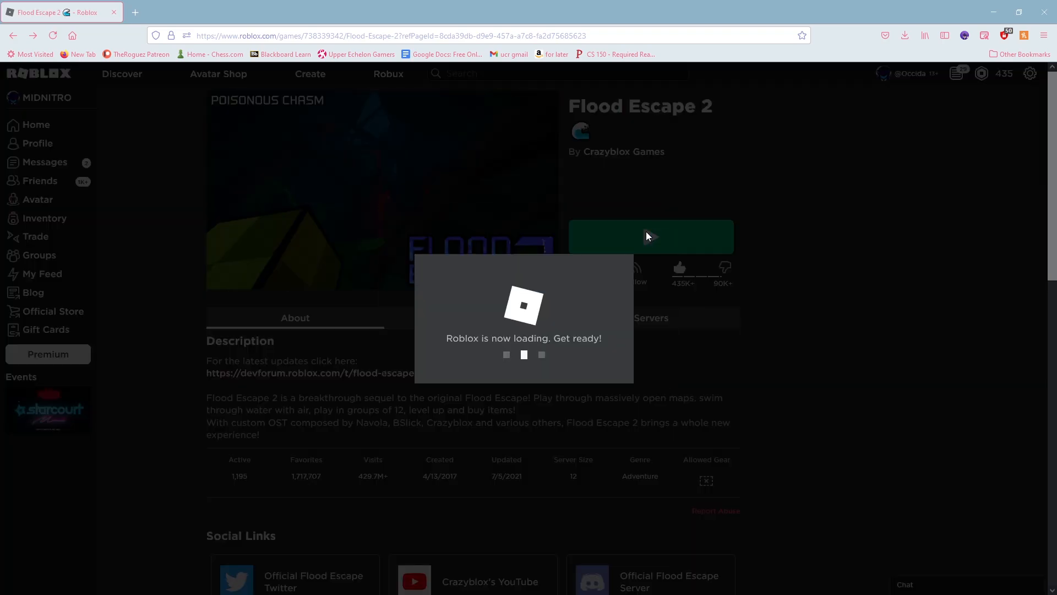
- Rejoin Flood Escape 2 after the reinstall and bring up the in-game Shop
{"action": "left_click", "coordinate": [650, 236]}
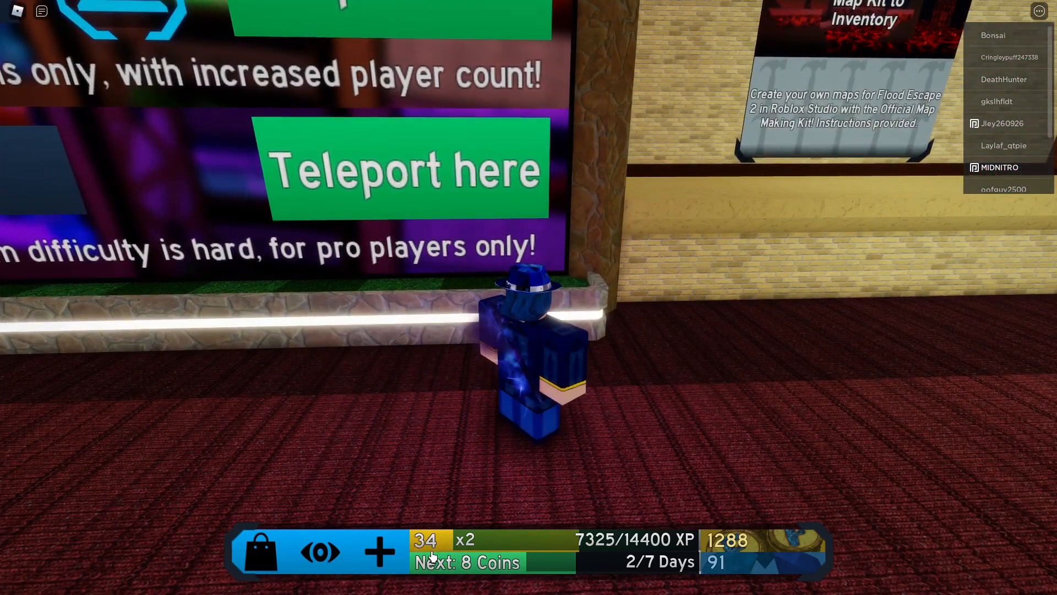
{"action": "left_click", "coordinate": [258, 552]}
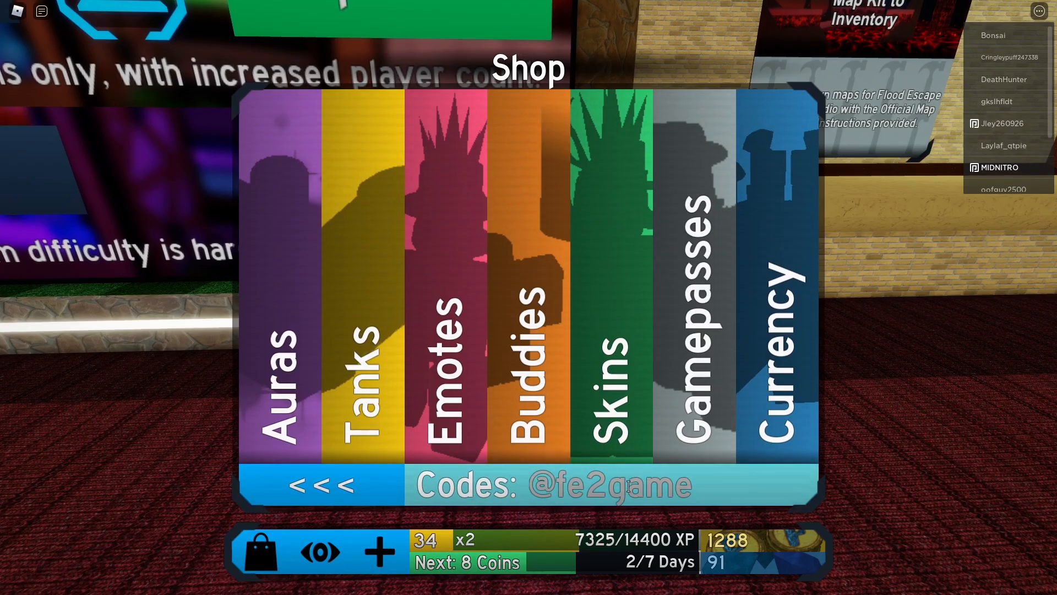